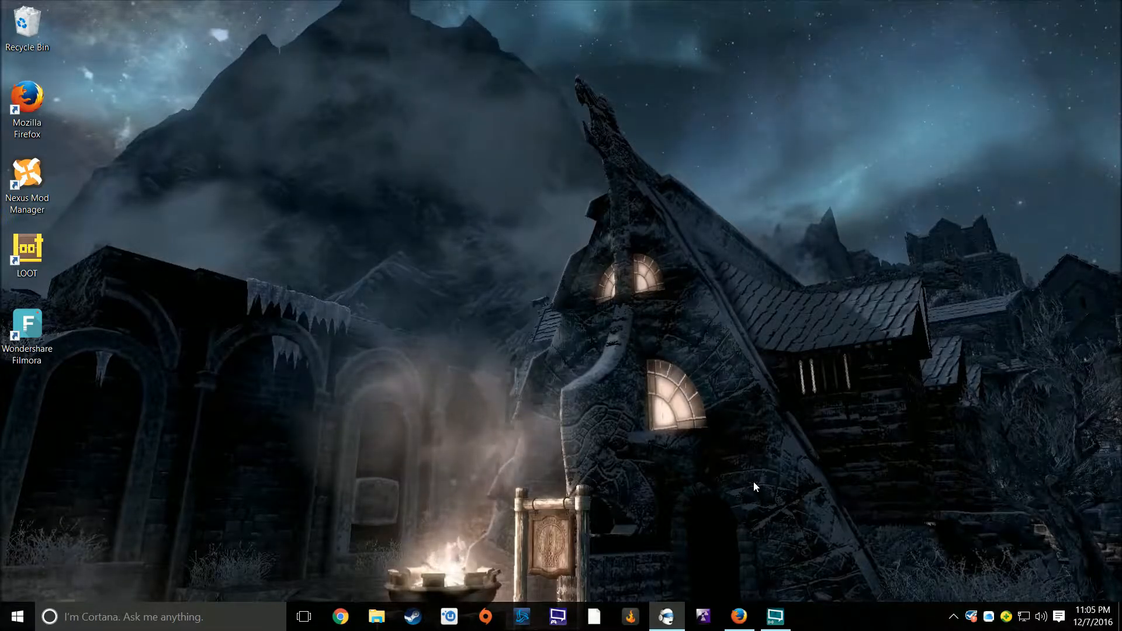
mouse_move(153, 79)
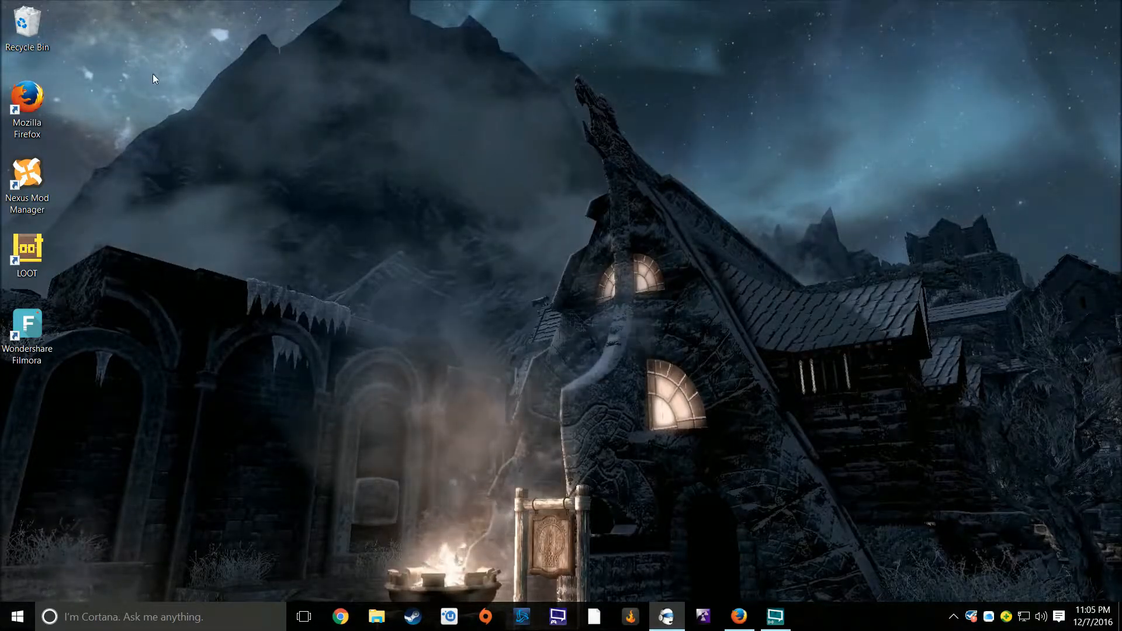
Restore Firefox showing stardock.com/products/deskscapes and scroll through the DeskScapes features
drag(154, 67, 1009, 583)
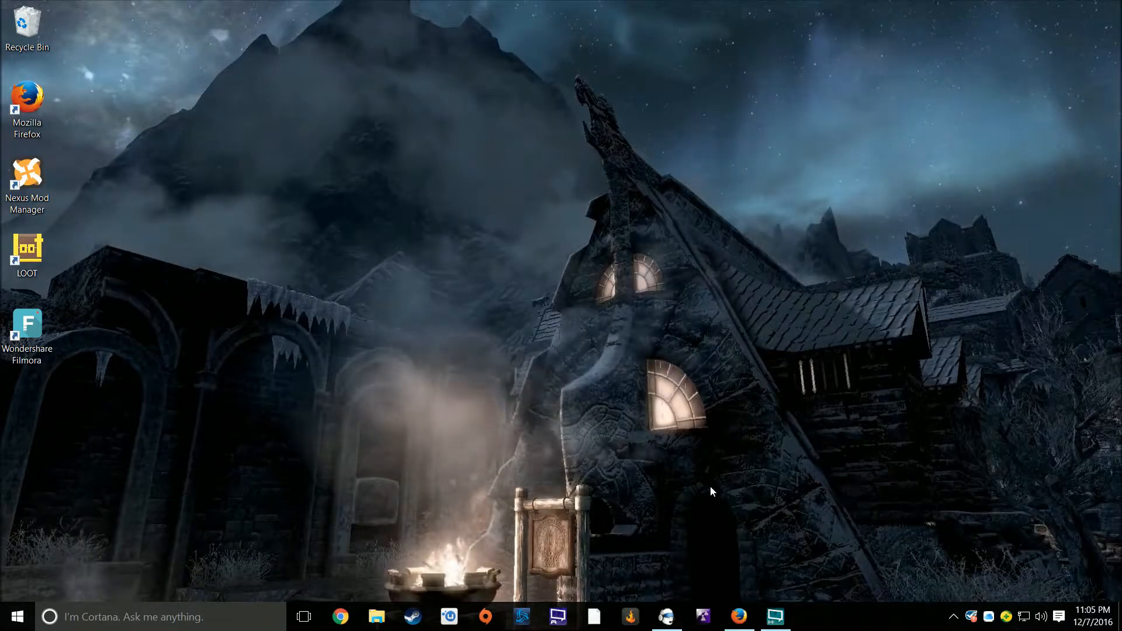
mouse_move(503, 251)
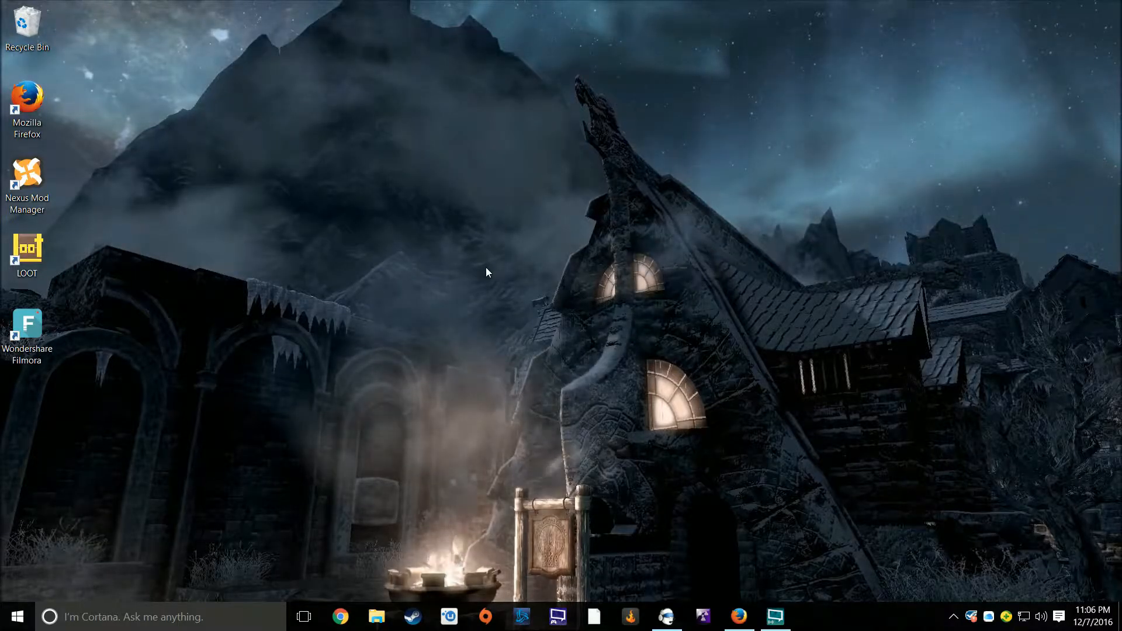
click(738, 616)
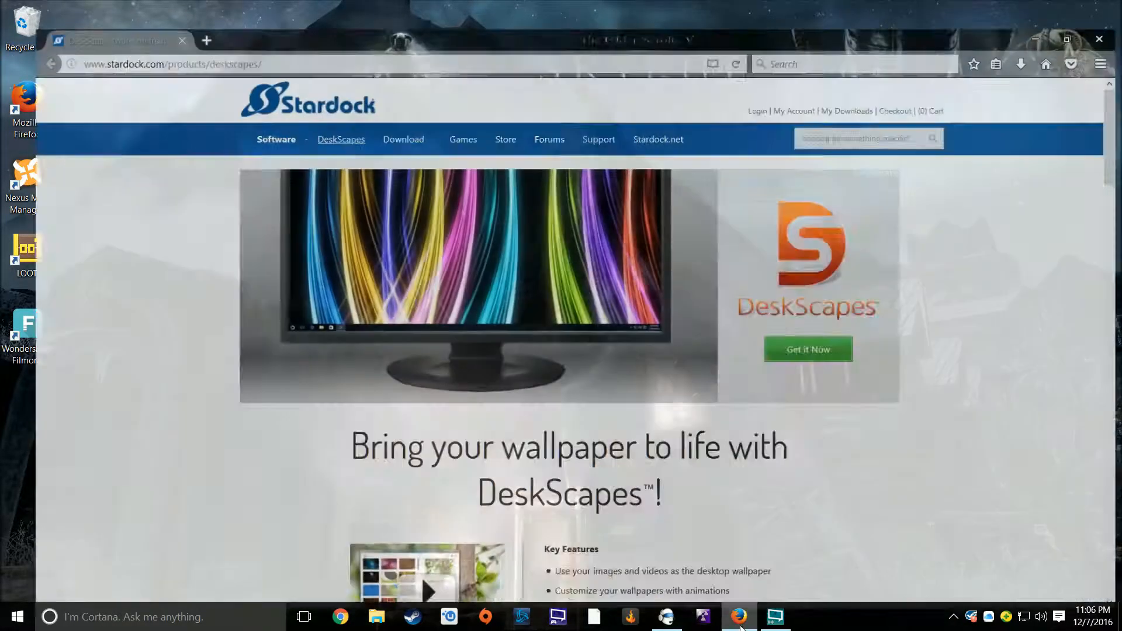
click(1066, 41)
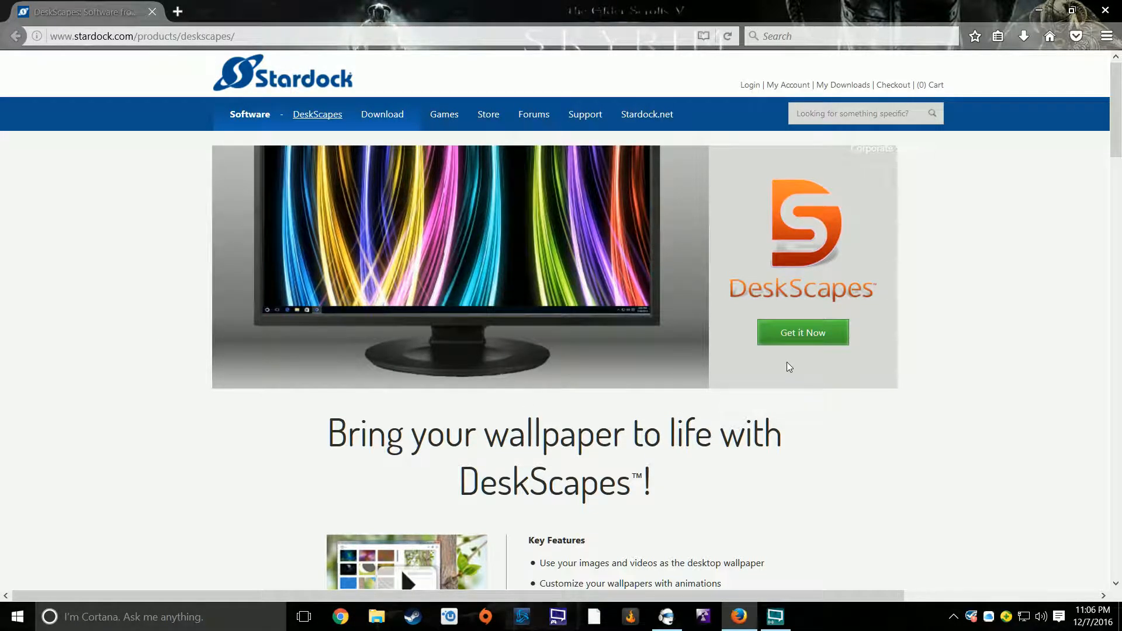
scroll(down, 3)
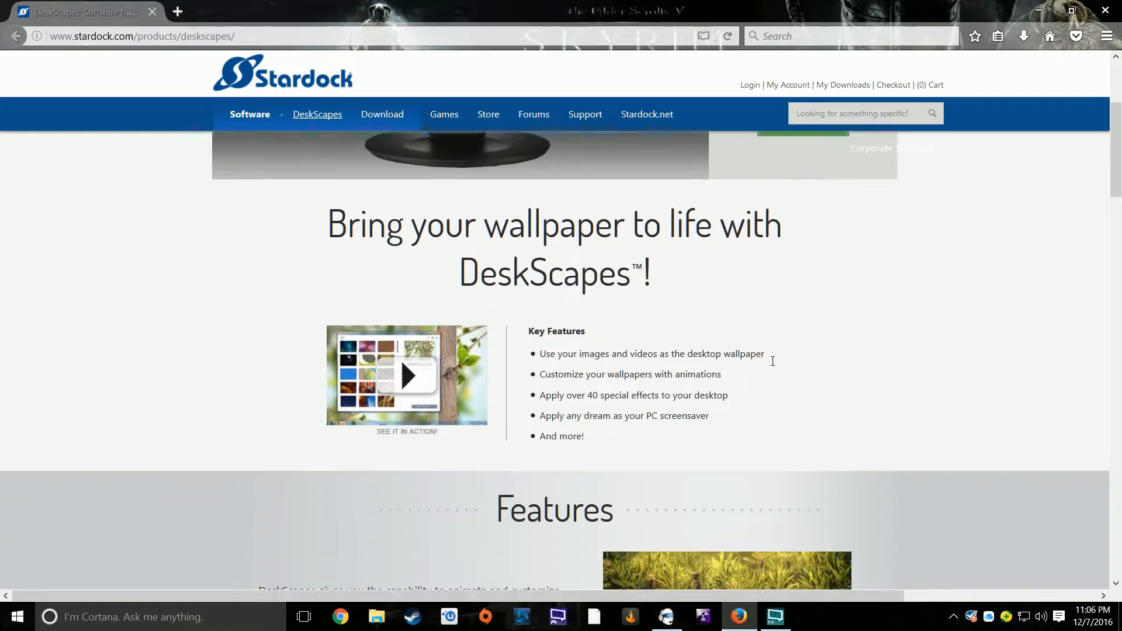
scroll(down, 3)
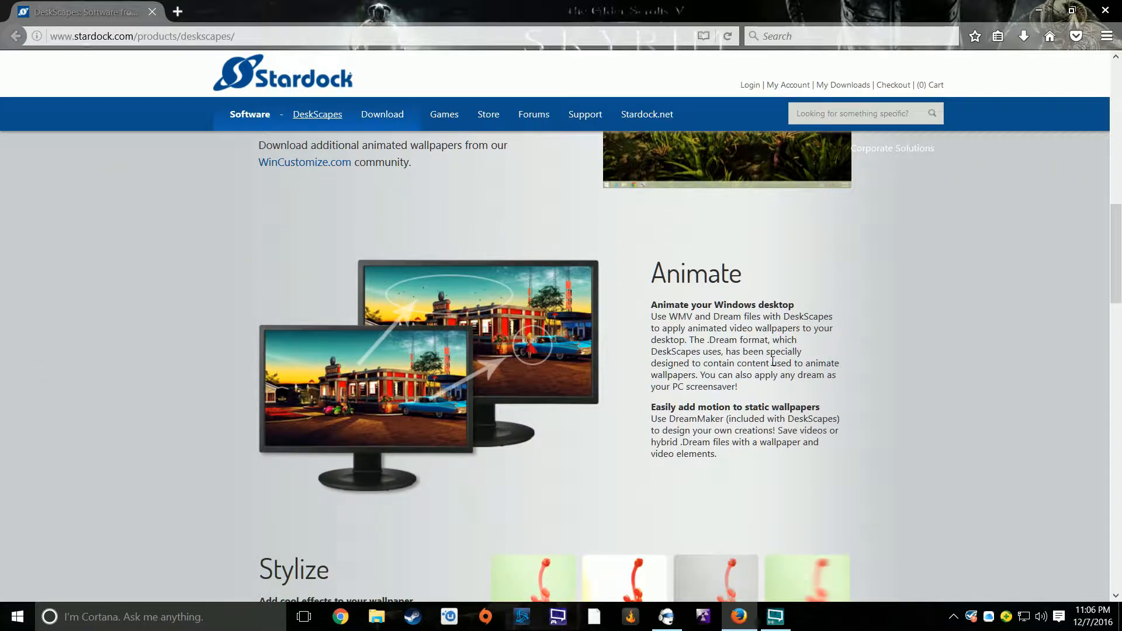
scroll(down, 3)
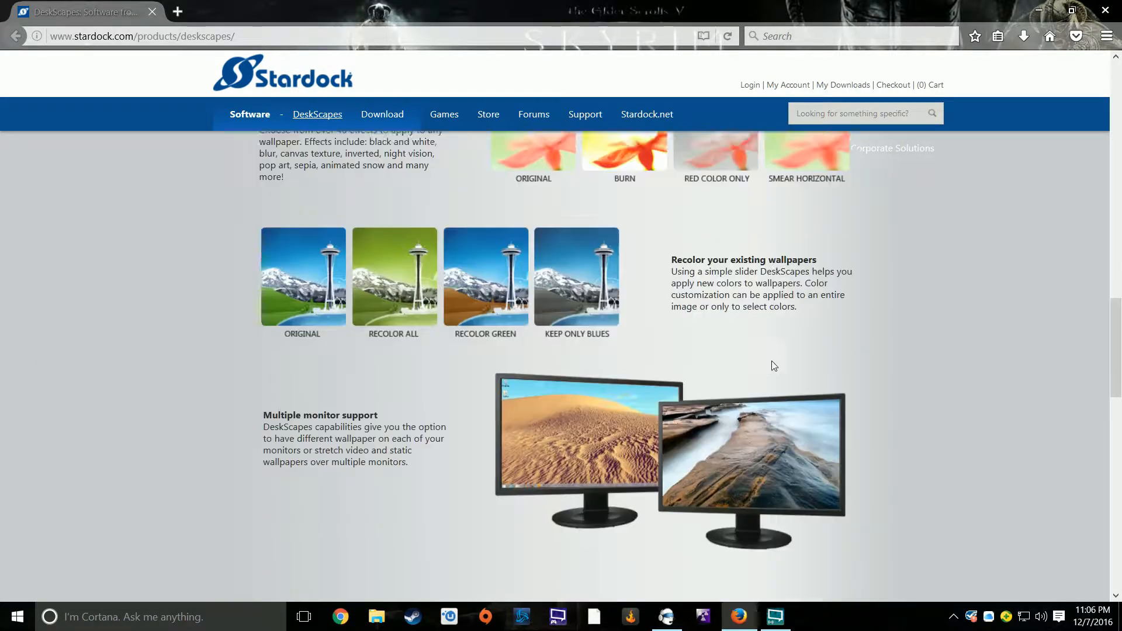
scroll(down, 3)
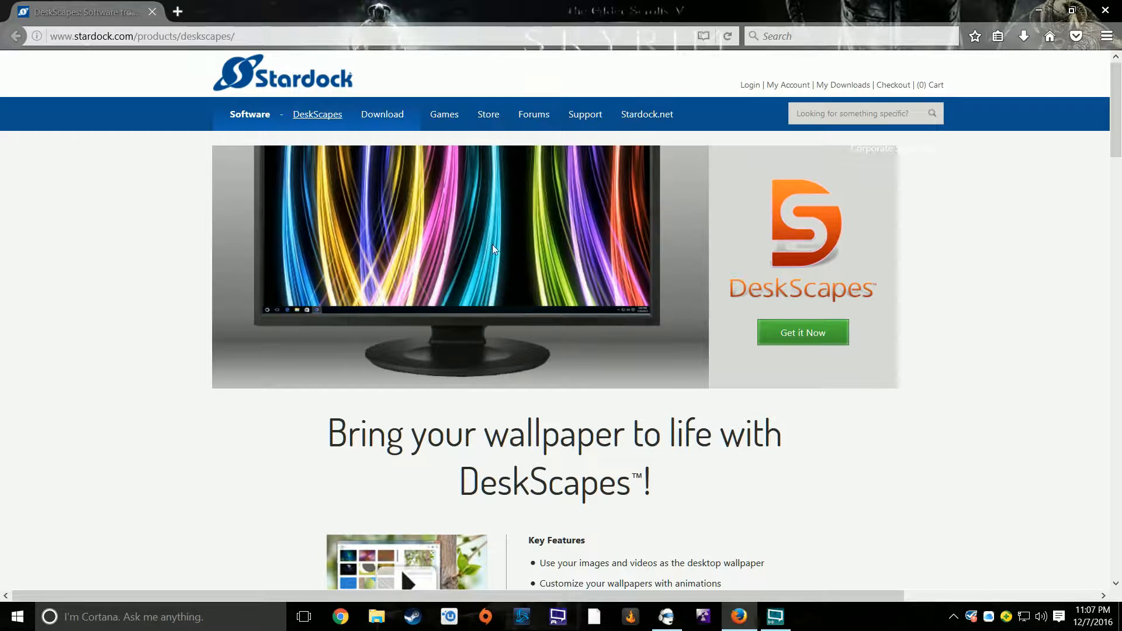
mouse_move(692, 390)
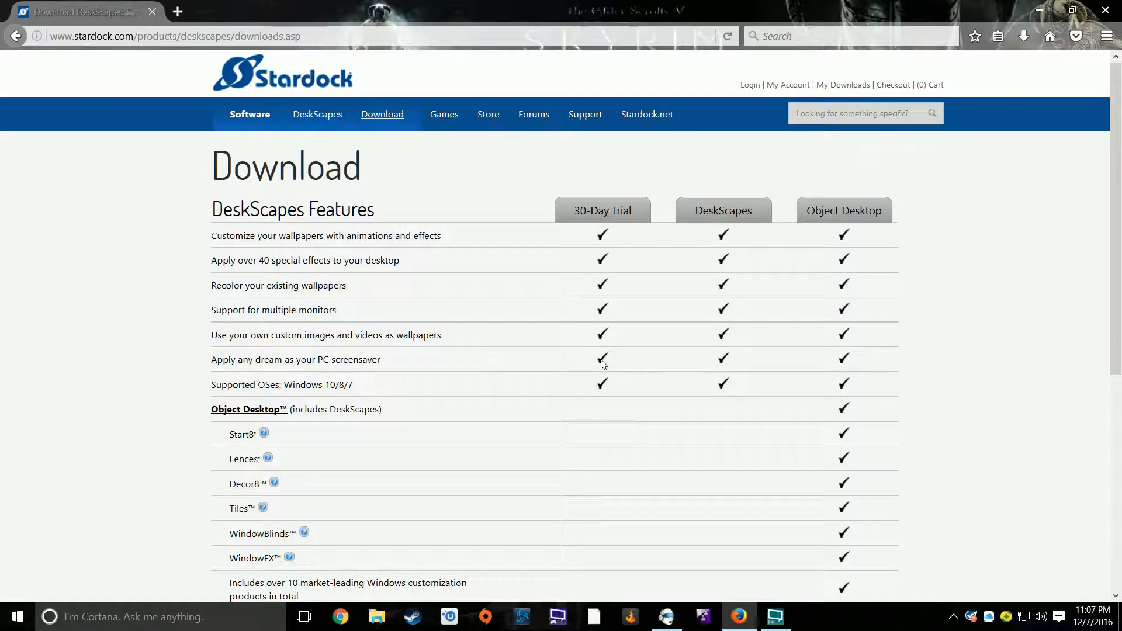
mouse_move(179, 289)
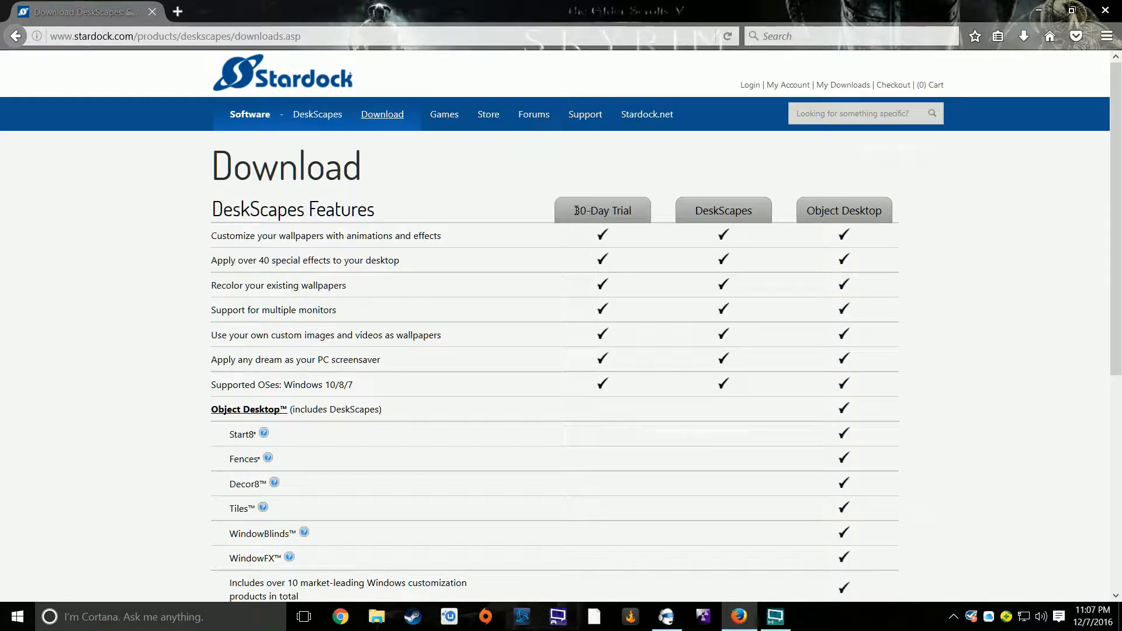
Compare the free 30-Day Trial, $9.99 DeskScapes and $49.99 Object Desktop plans
double_click(602, 210)
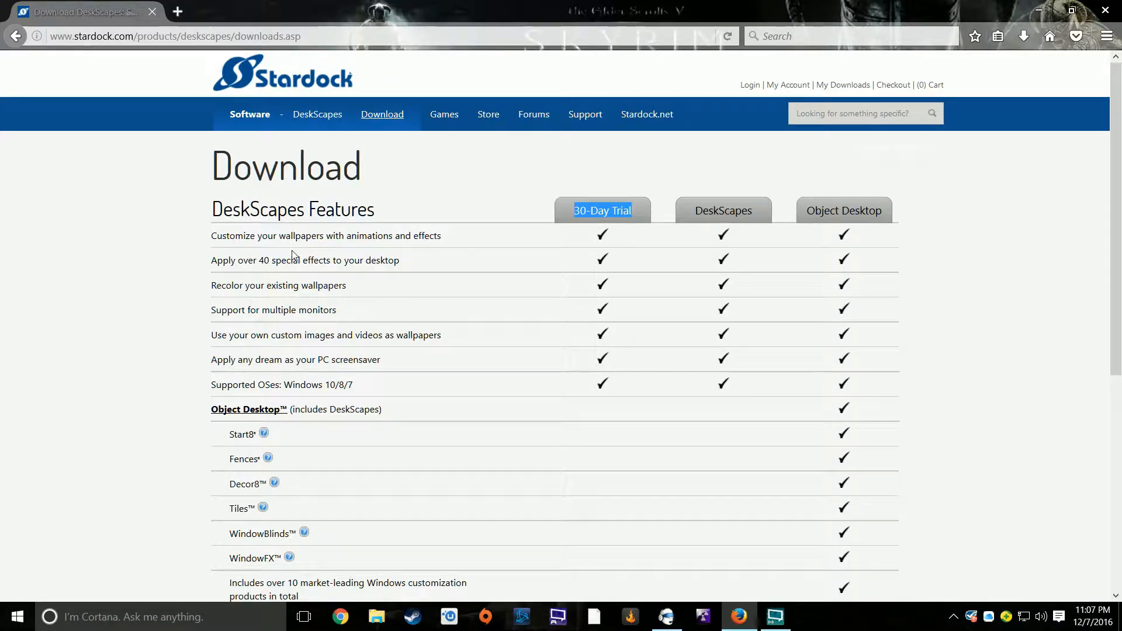
mouse_move(256, 297)
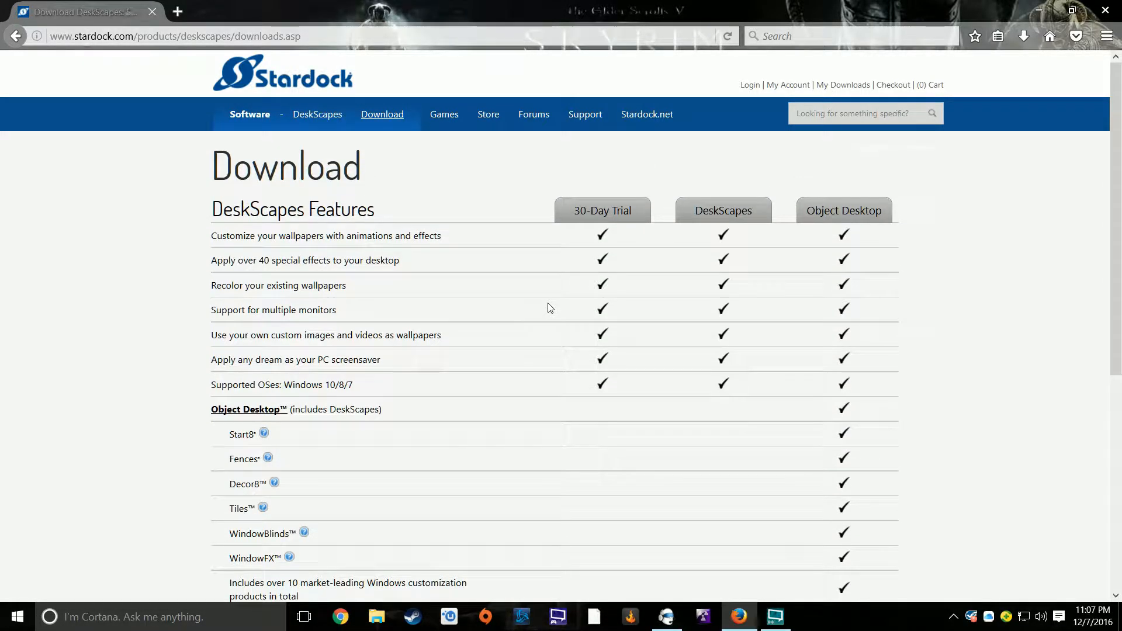
scroll(down, 3)
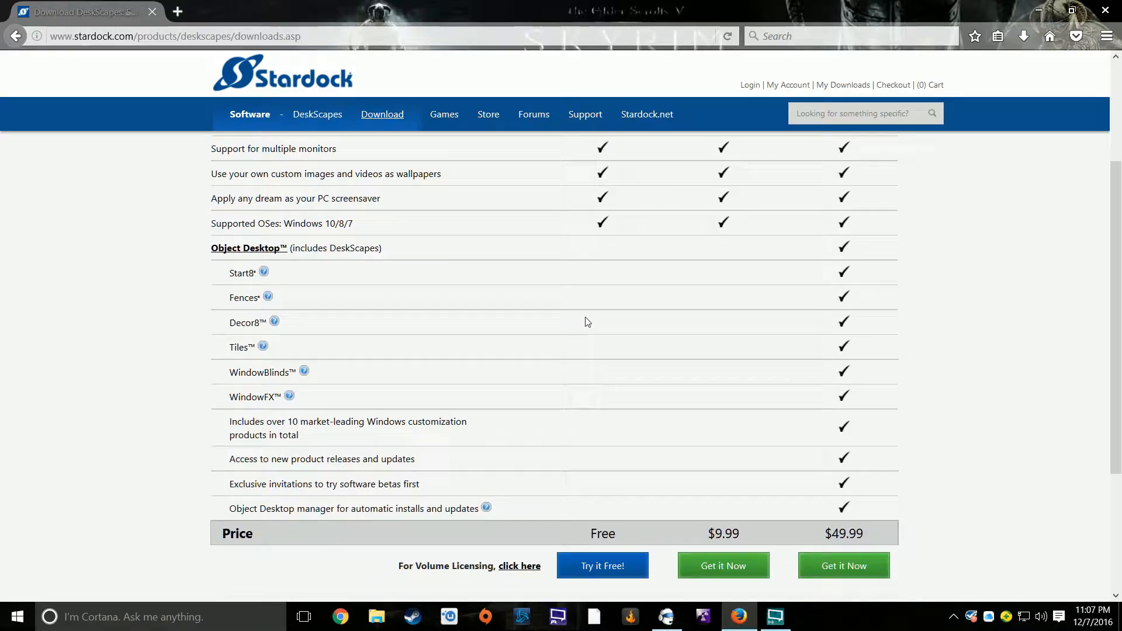
scroll(up, 3)
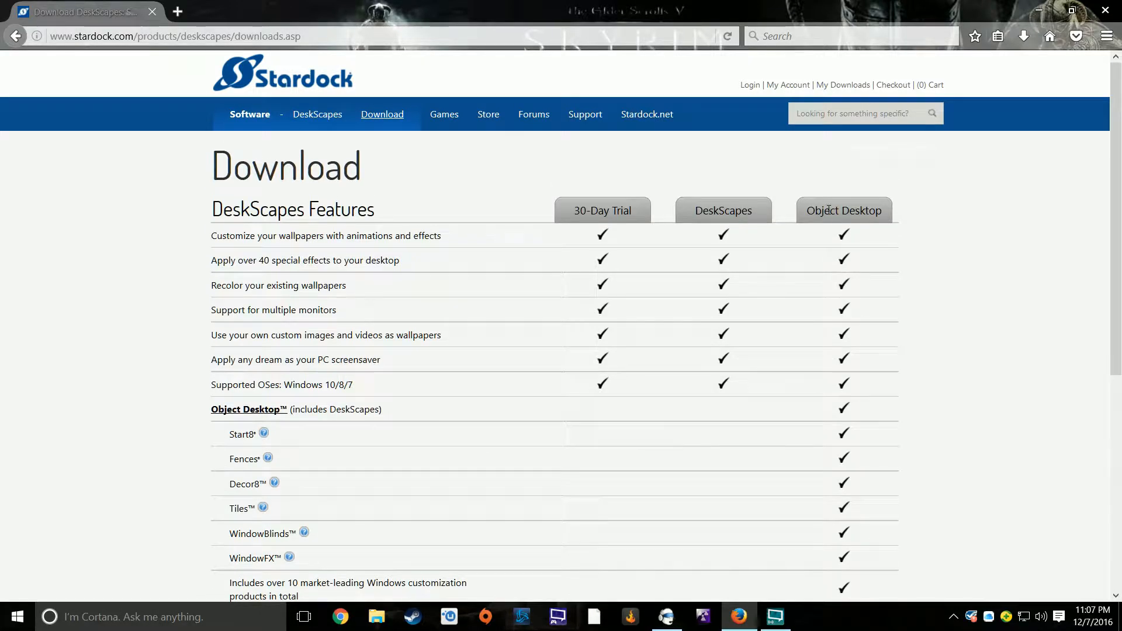
double_click(844, 211)
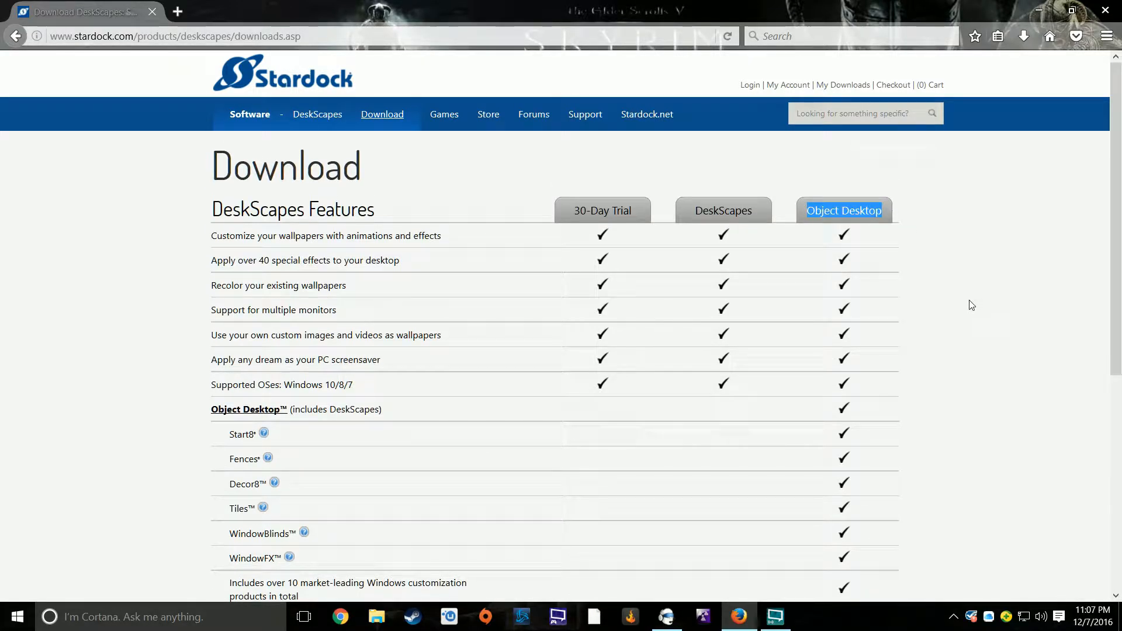
scroll(down, 3)
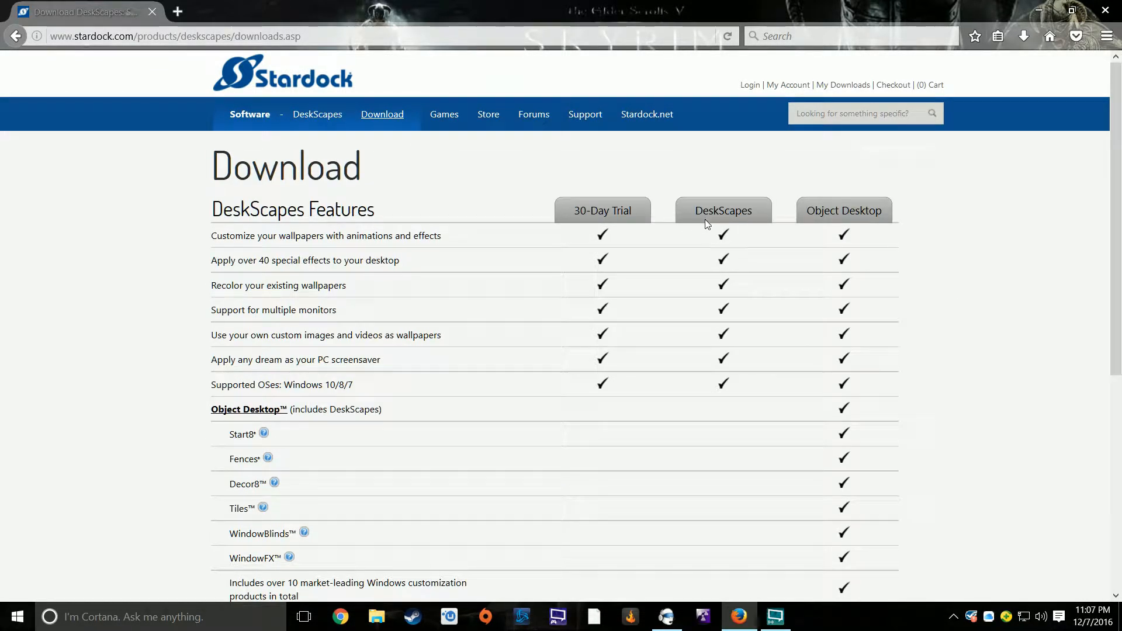
scroll(down, 3)
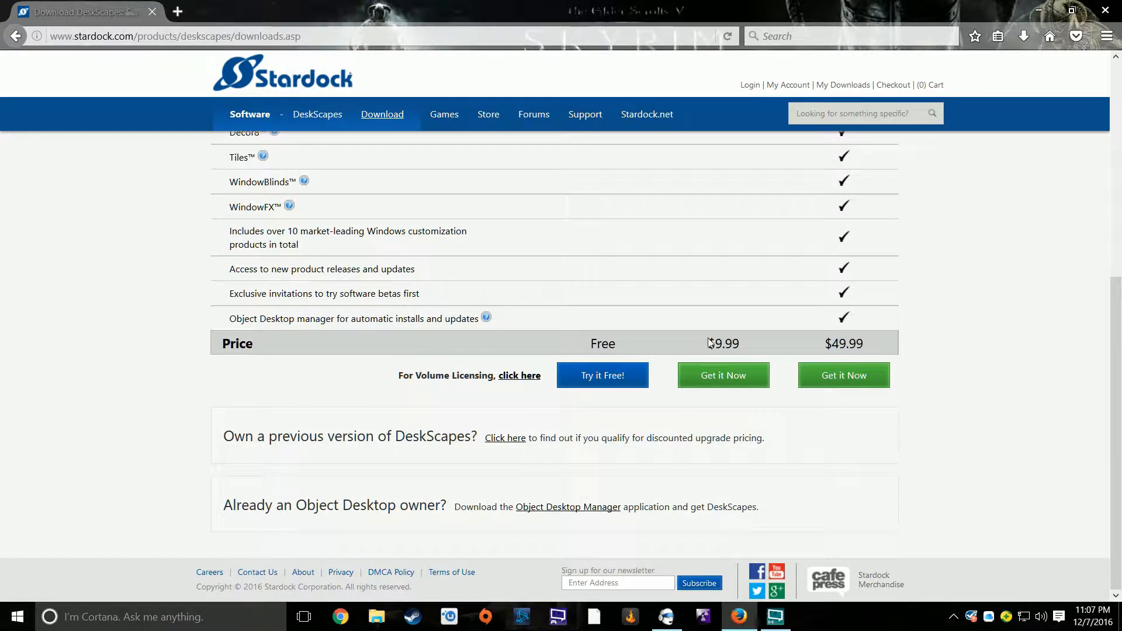
scroll(up, 3)
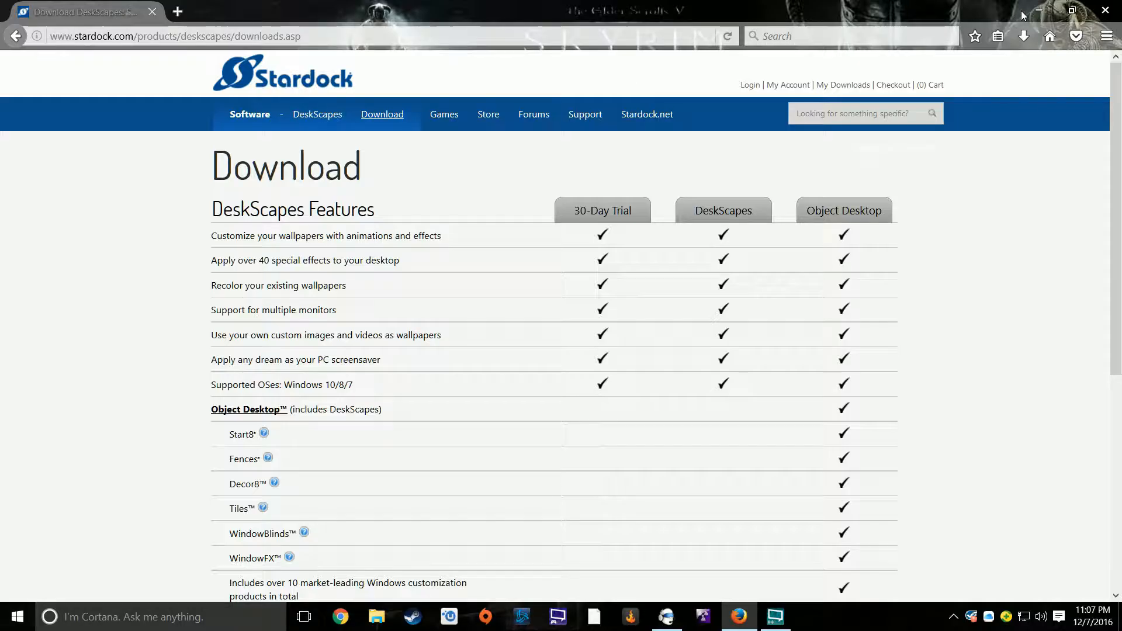
Open Configure DeskScapes from the desktop menu and select the Vintage Dream thumbnail
right_click(504, 261)
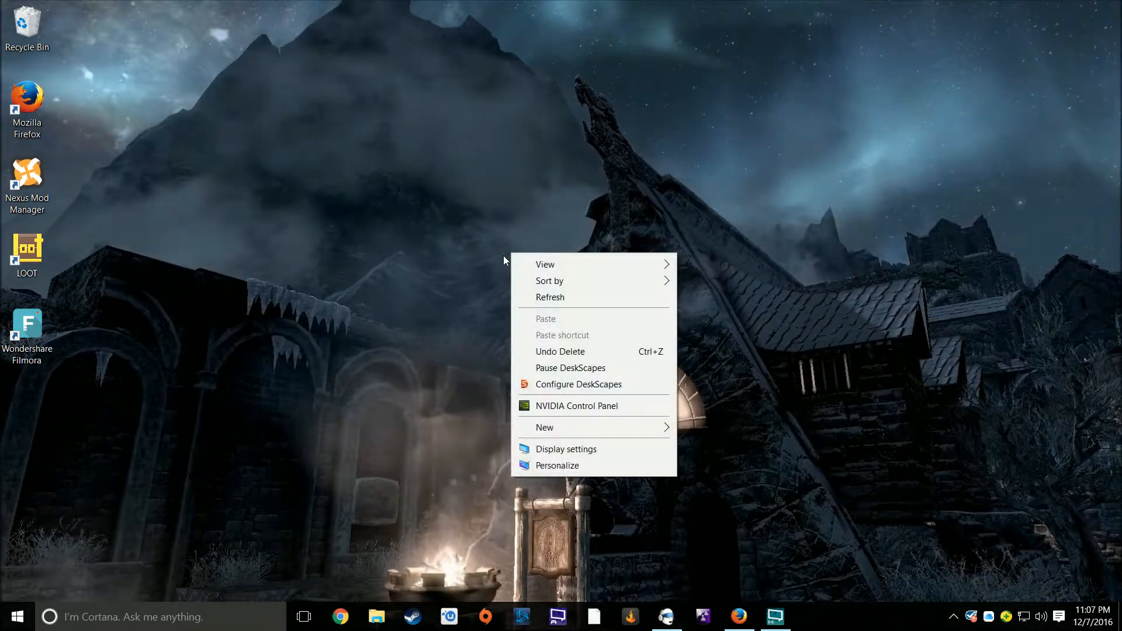
mouse_move(579, 385)
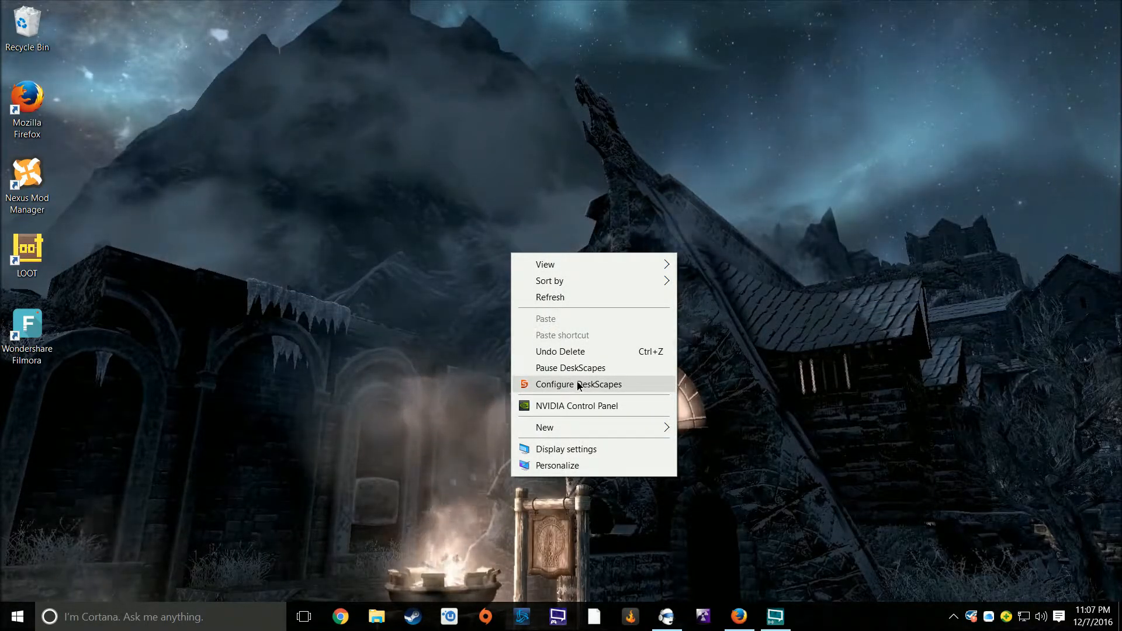
click(577, 385)
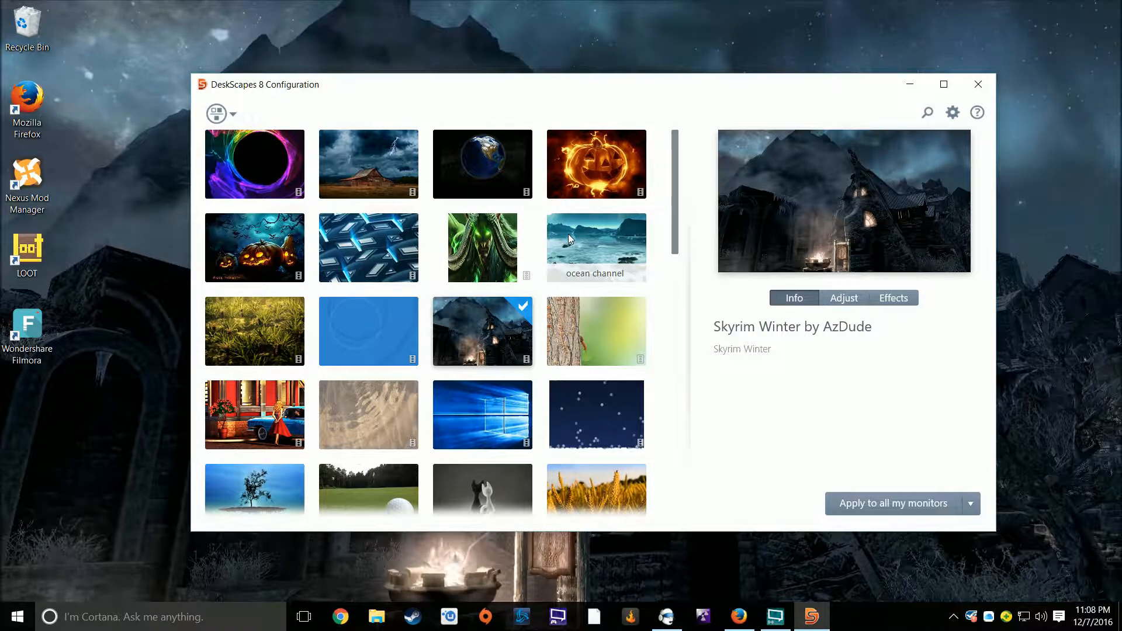
mouse_move(254, 414)
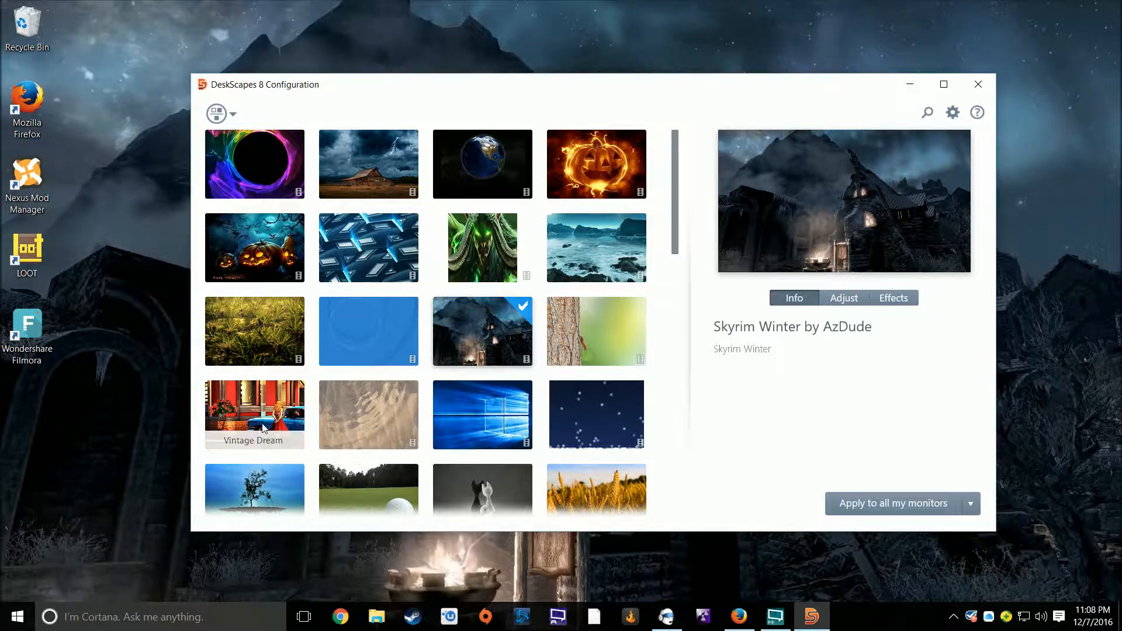
click(254, 414)
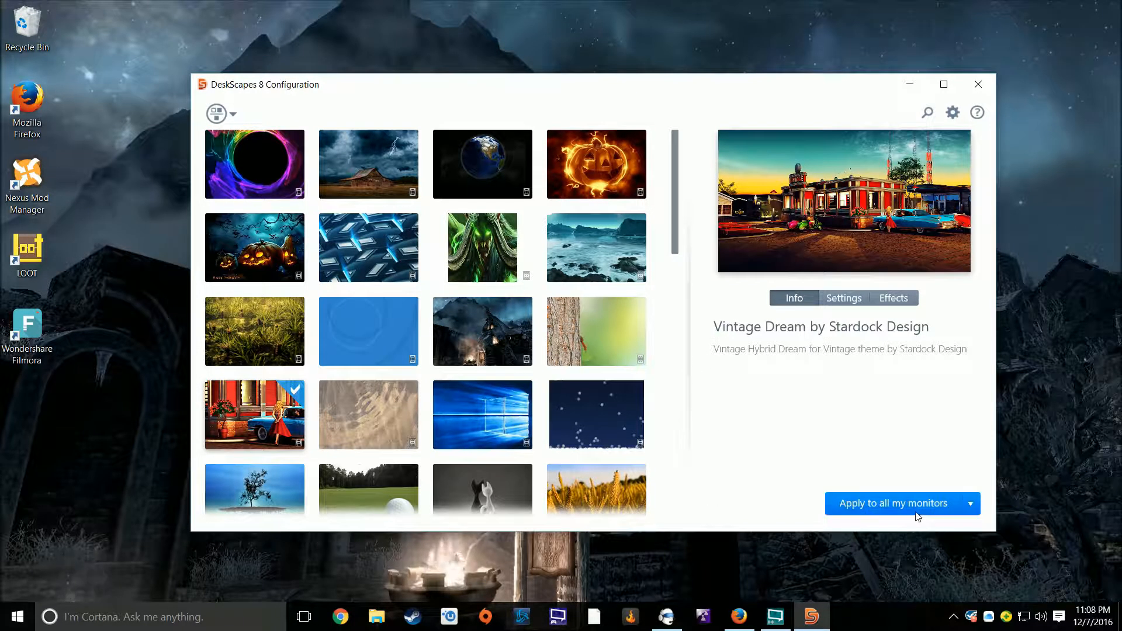
Apply Vintage Dream to all monitors as the desktop wallpaper
click(892, 503)
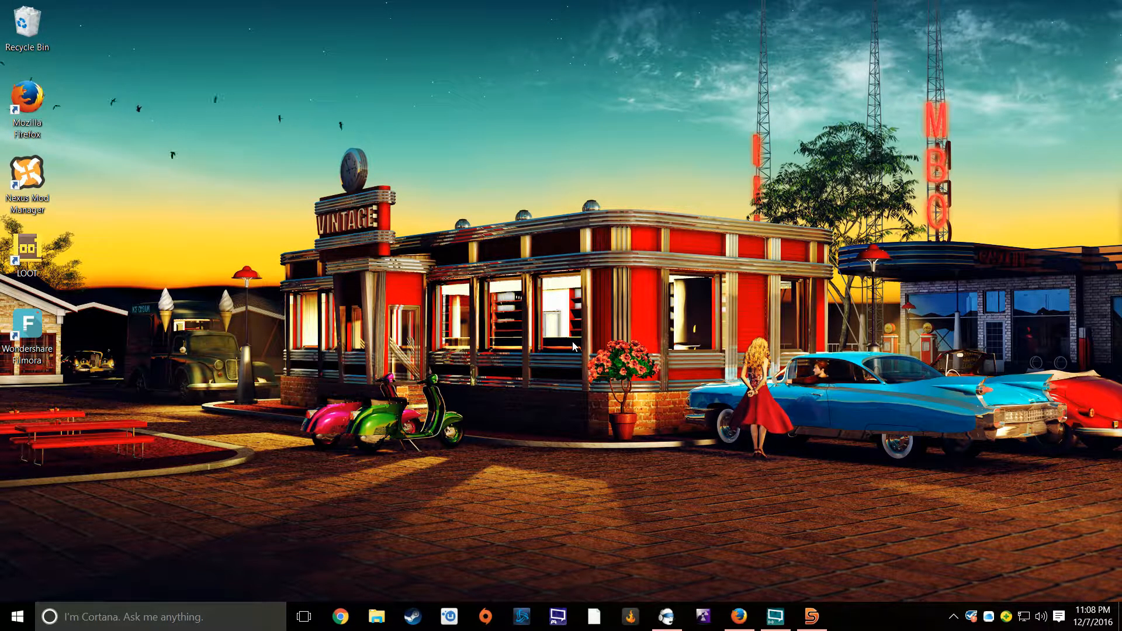
mouse_move(941, 122)
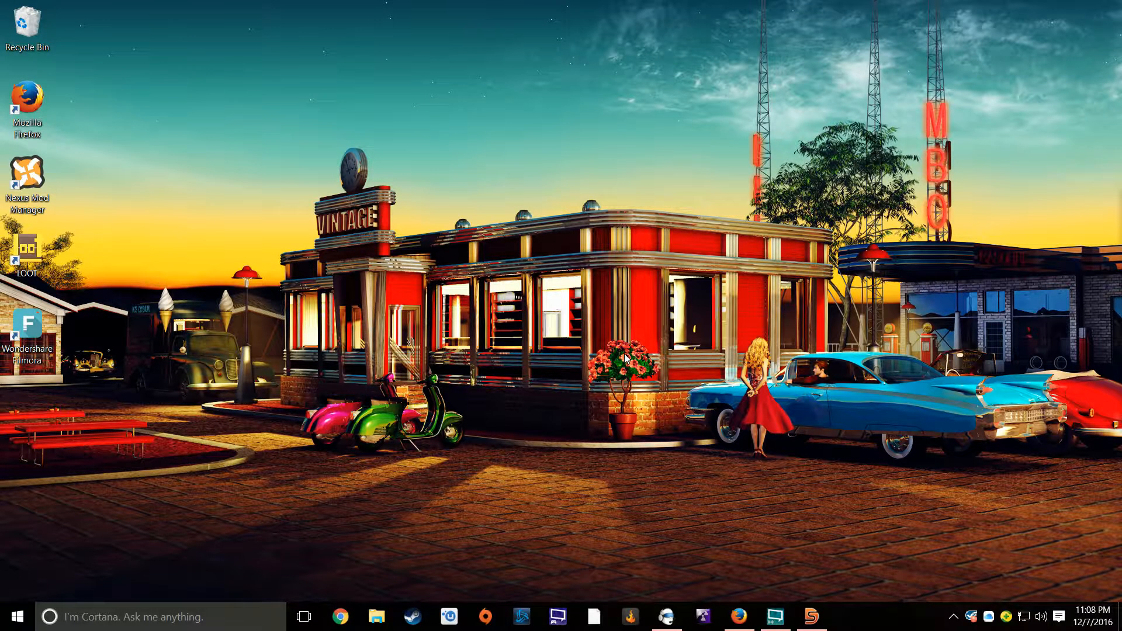
mouse_move(751, 408)
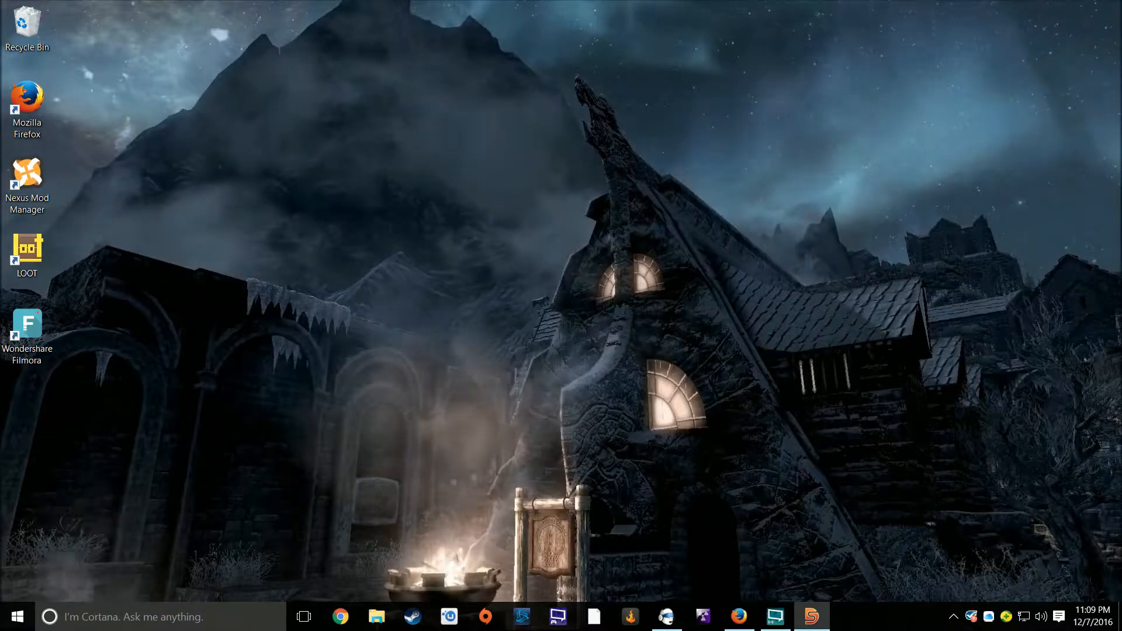
Reopen DeskScapes, preview Evil Pumpkin and NorthernLights, then select Skyrim Winter by AzDude
click(811, 615)
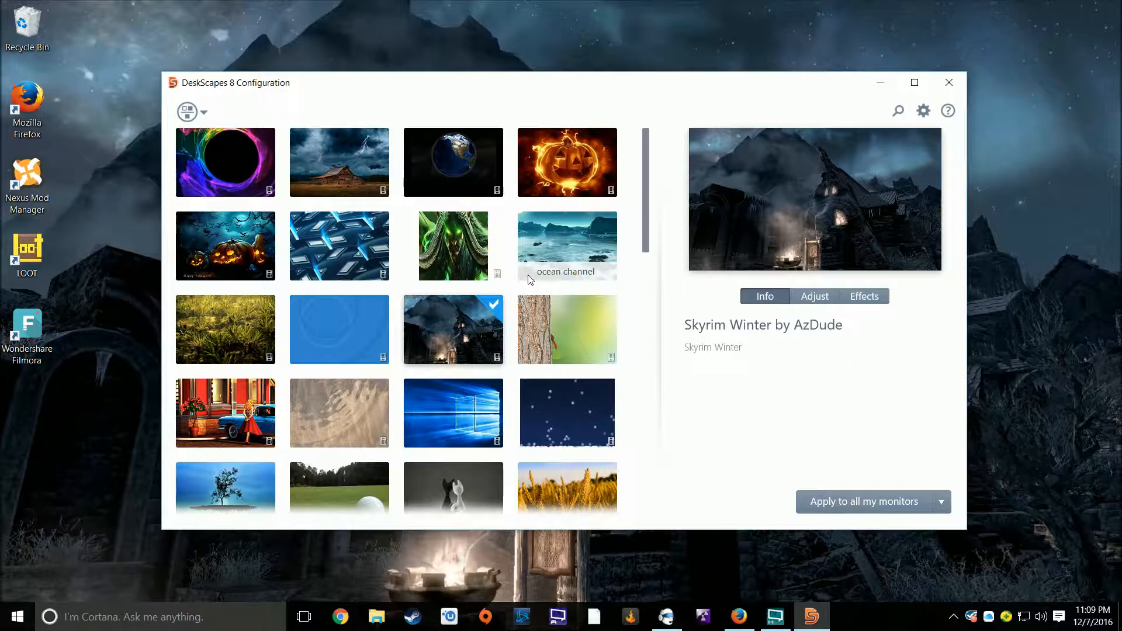
mouse_move(567, 162)
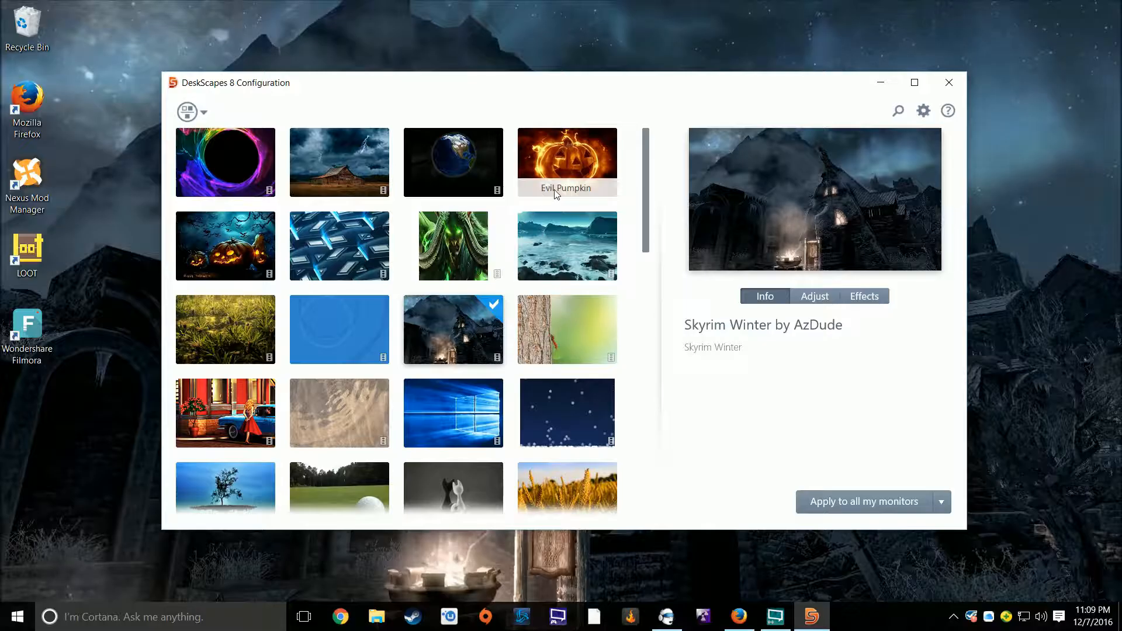
click(567, 162)
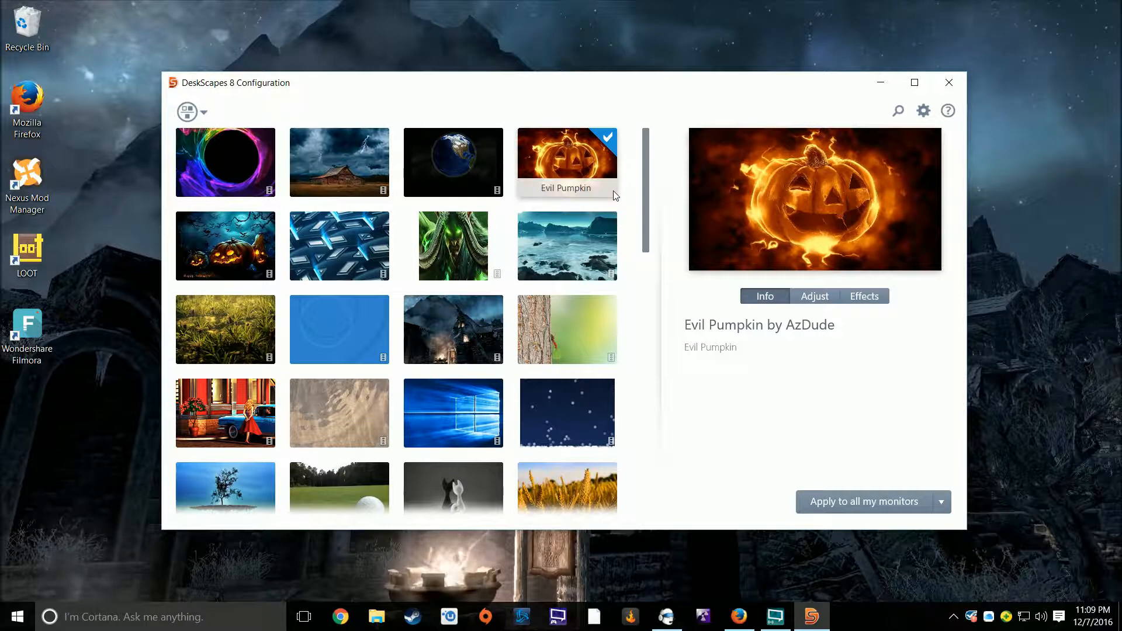
mouse_move(452, 246)
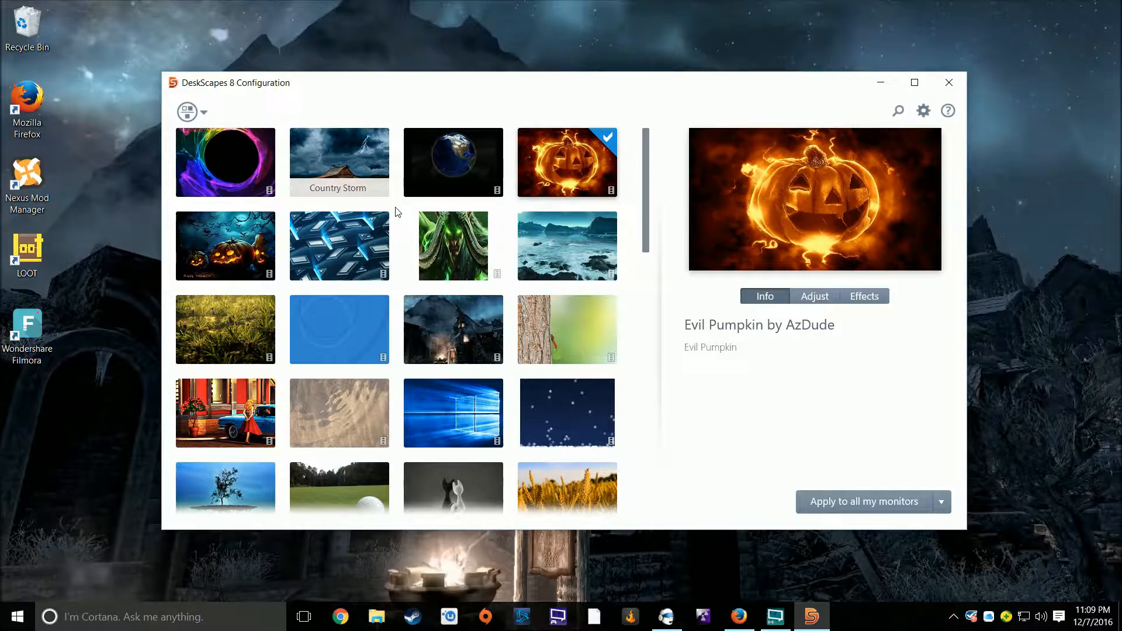
mouse_move(453, 161)
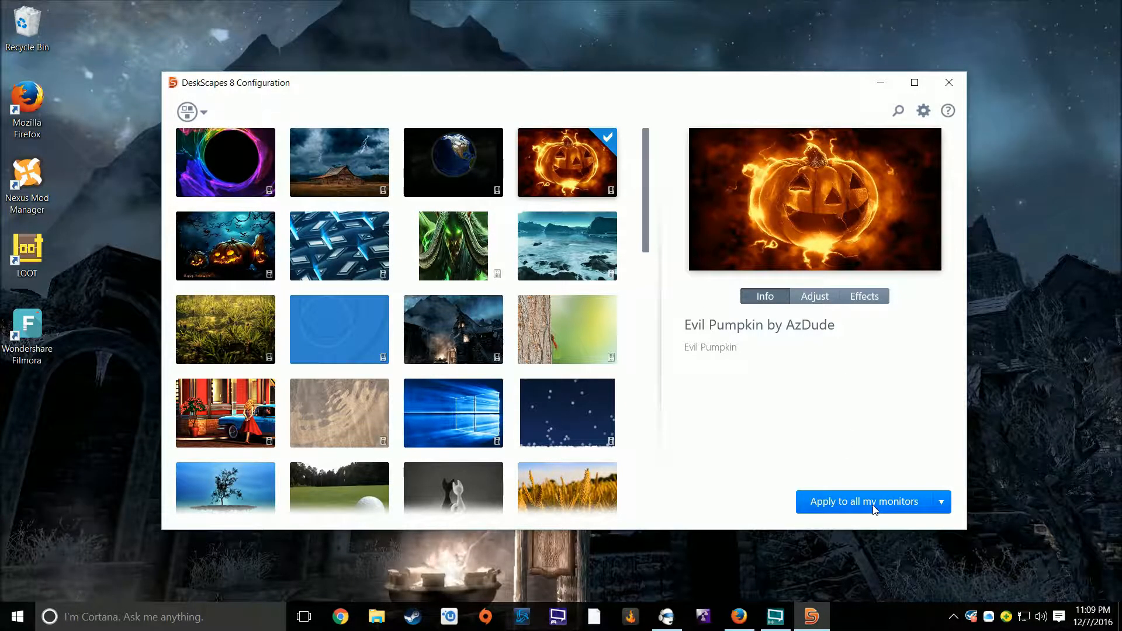
scroll(down, 3)
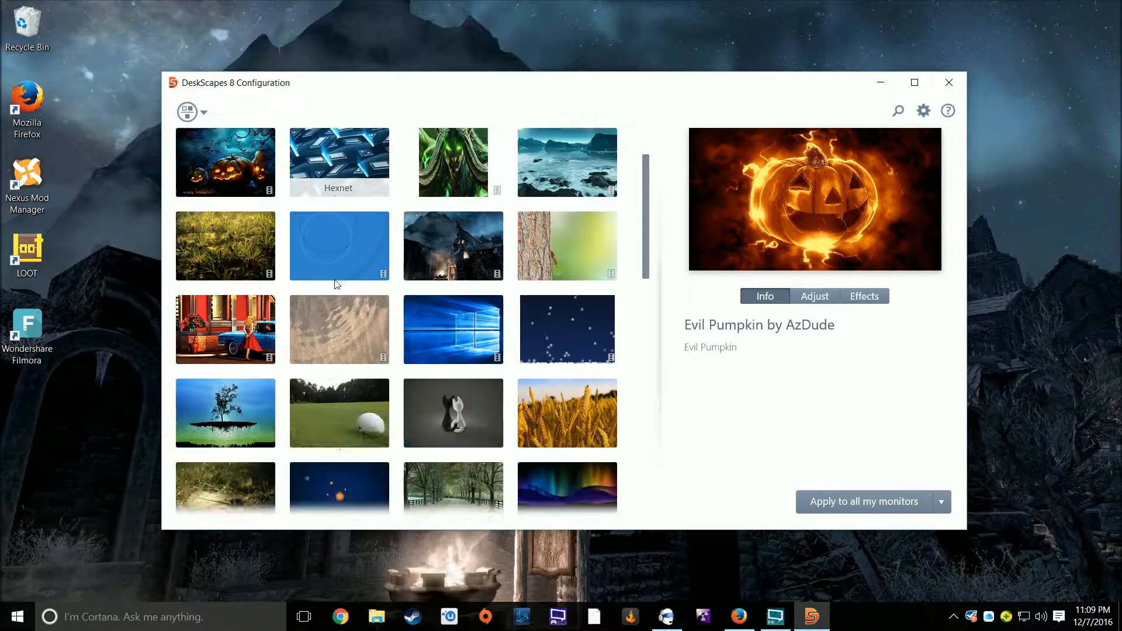
click(567, 328)
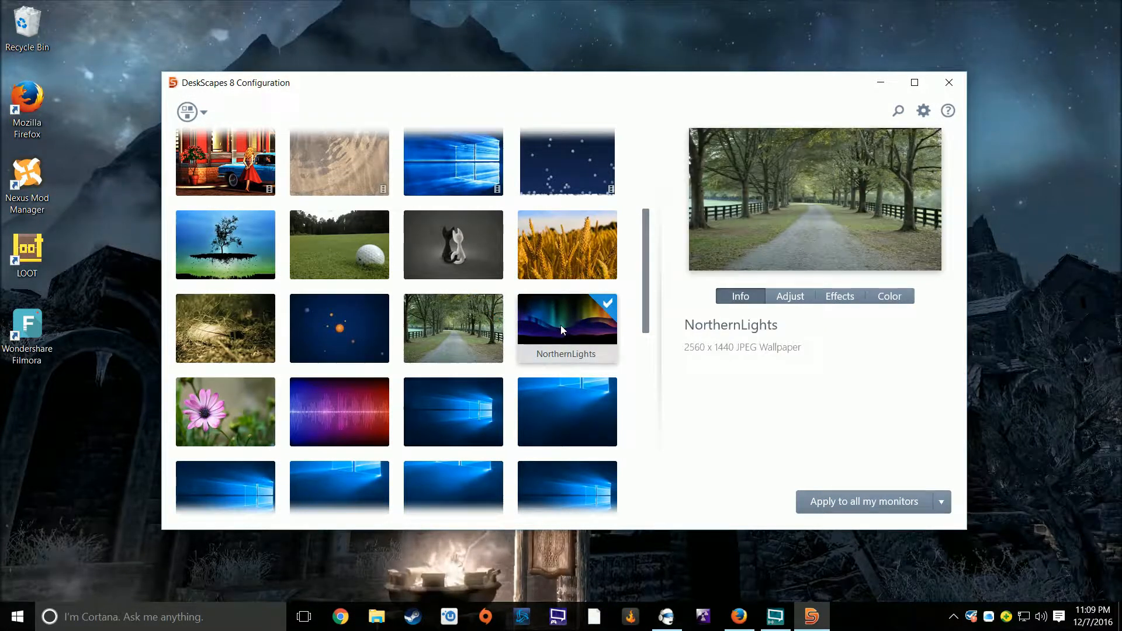
click(566, 328)
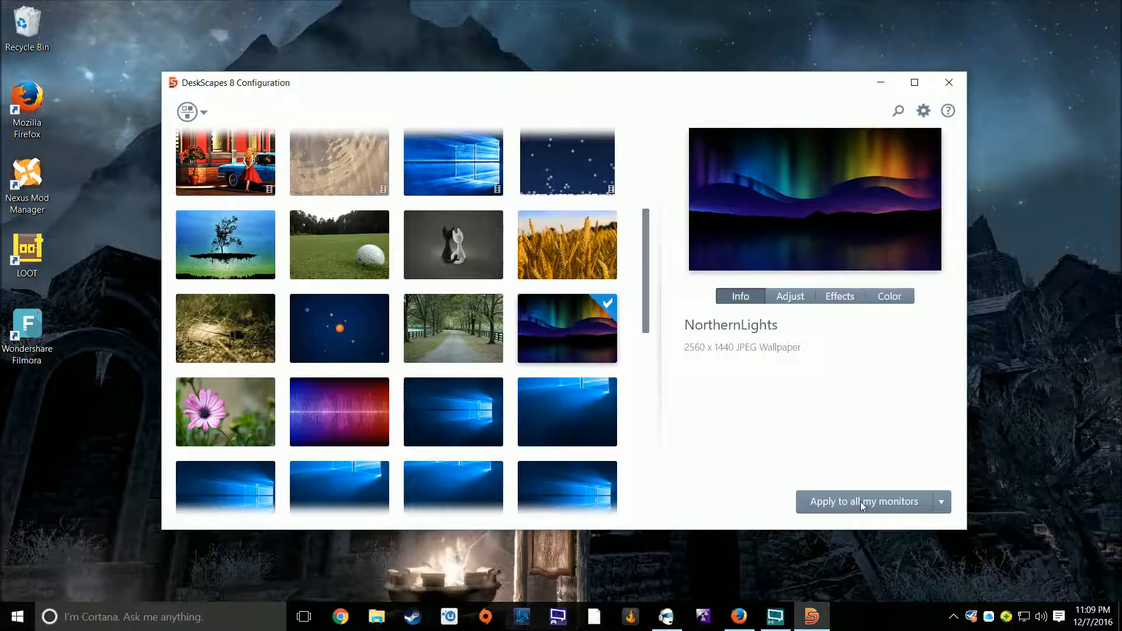
click(864, 501)
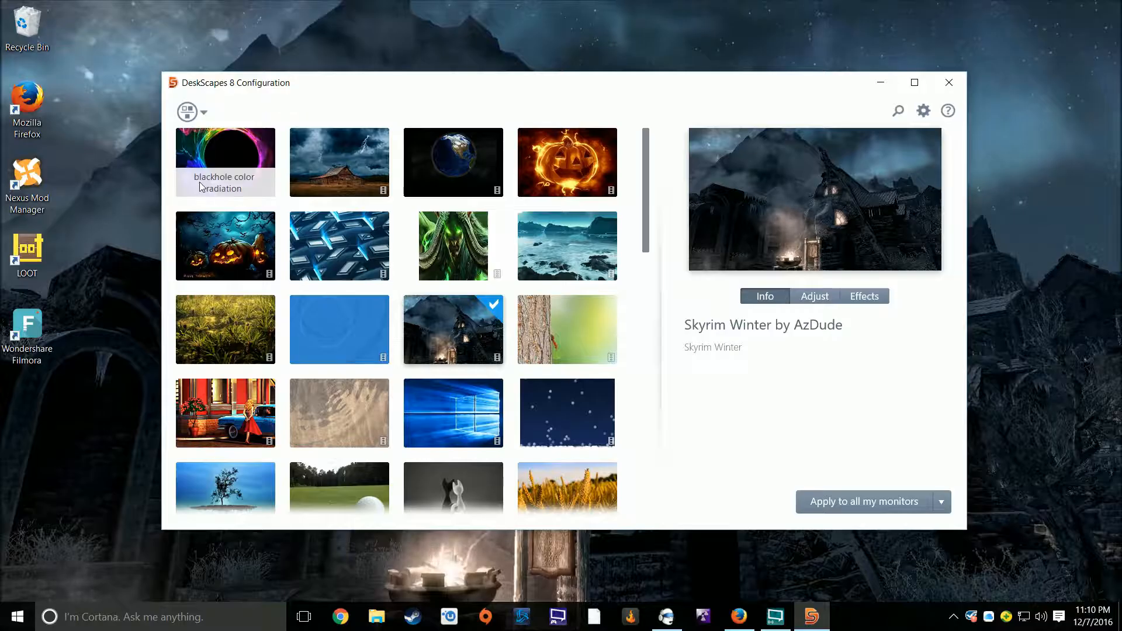
Scroll to the gallery's end, showing the 'Download more backgrounds from WinCustomize...' link
scroll(down, 3)
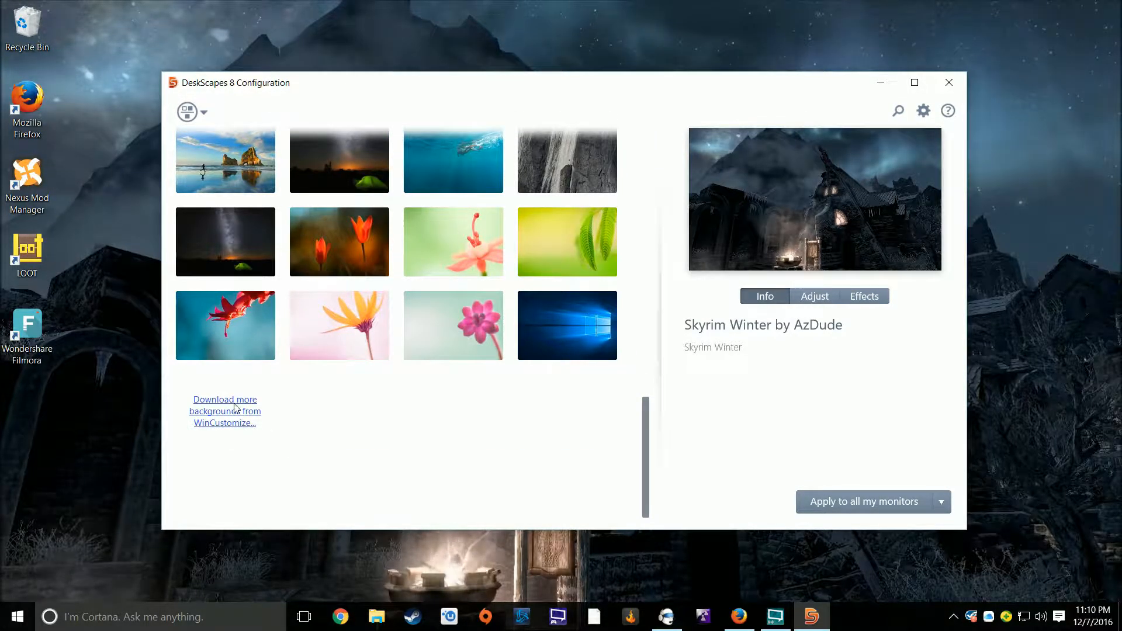
mouse_move(339, 324)
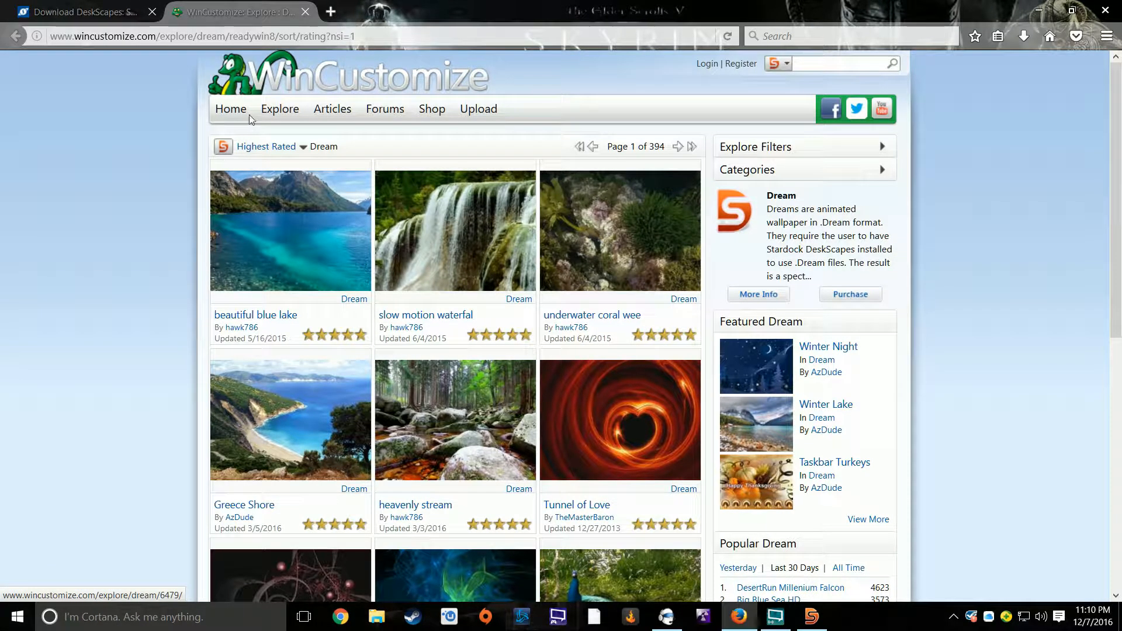
Browse WinCustomize's Highest Rated Dream thumbnails down to Alien Nest and Red Vines
scroll(down, 3)
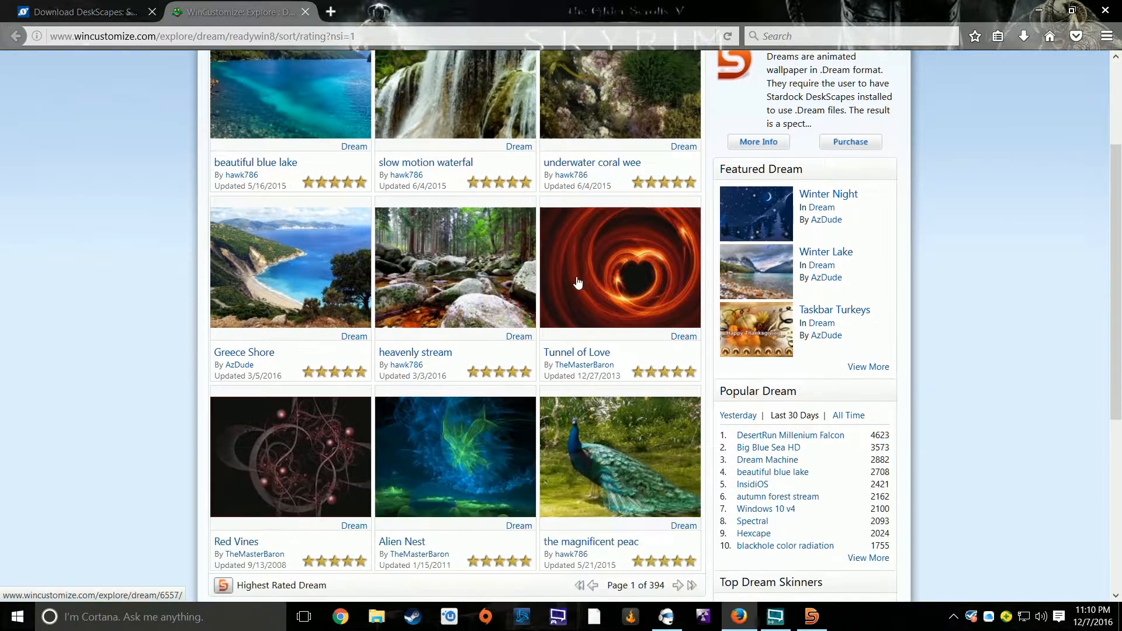
scroll(down, 3)
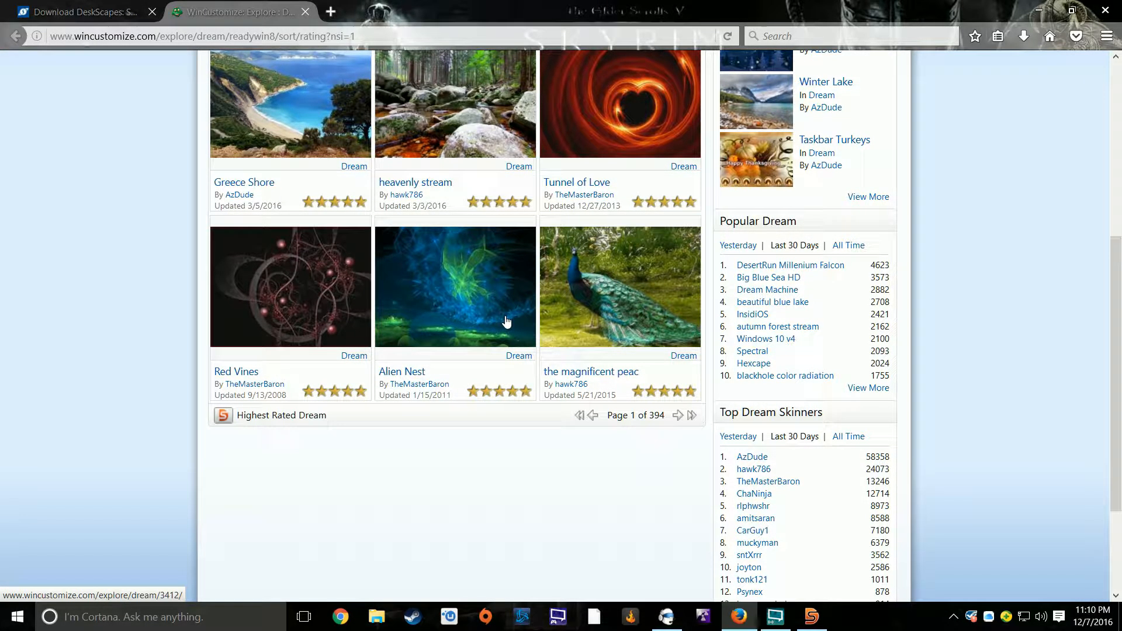
mouse_move(429, 323)
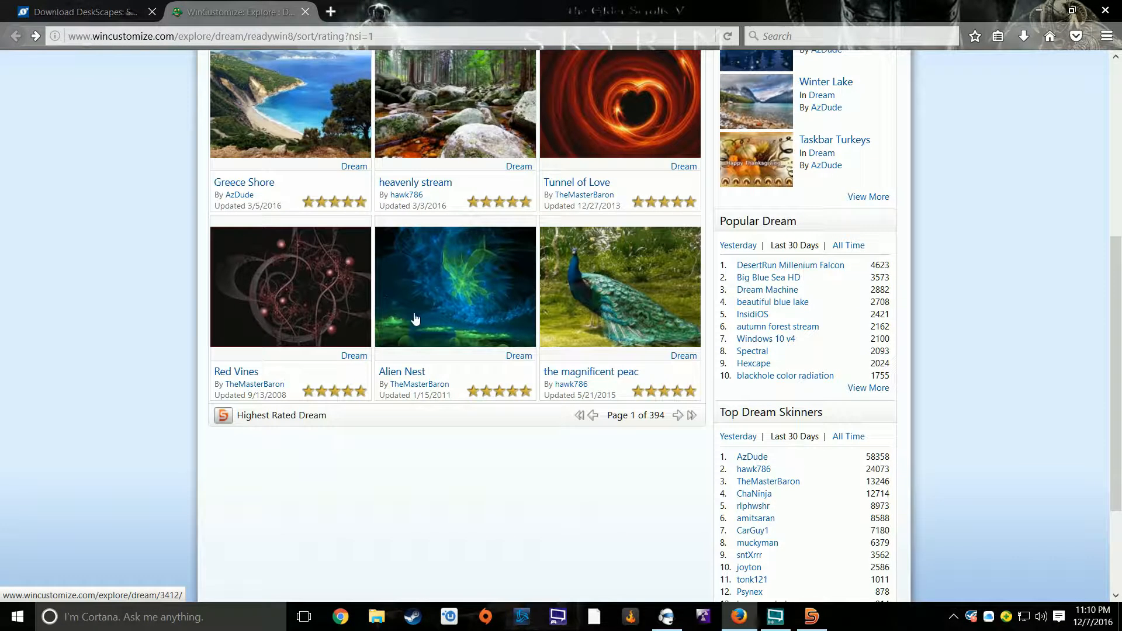
click(455, 287)
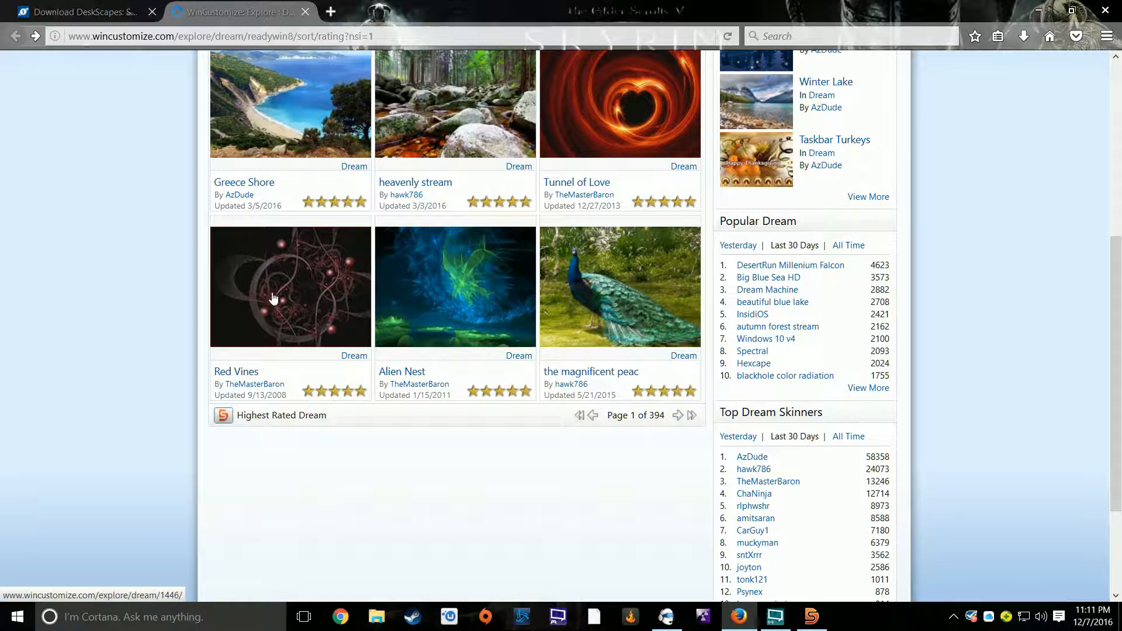
View Red Vines' details and video preview, then reopen WinCustomize in Chrome
click(290, 286)
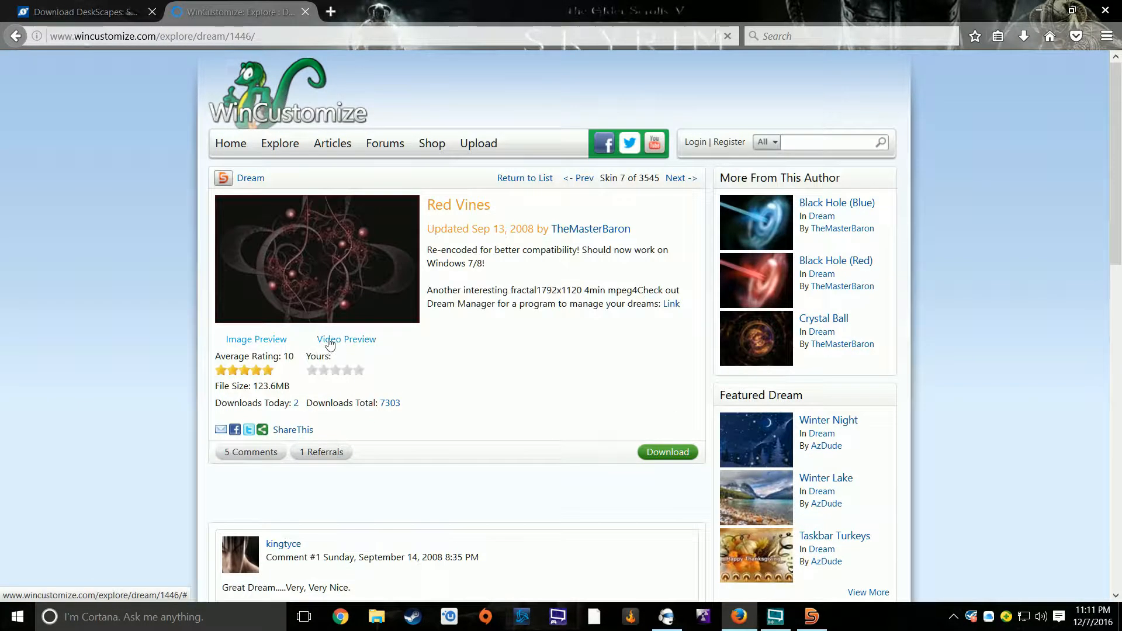
click(346, 339)
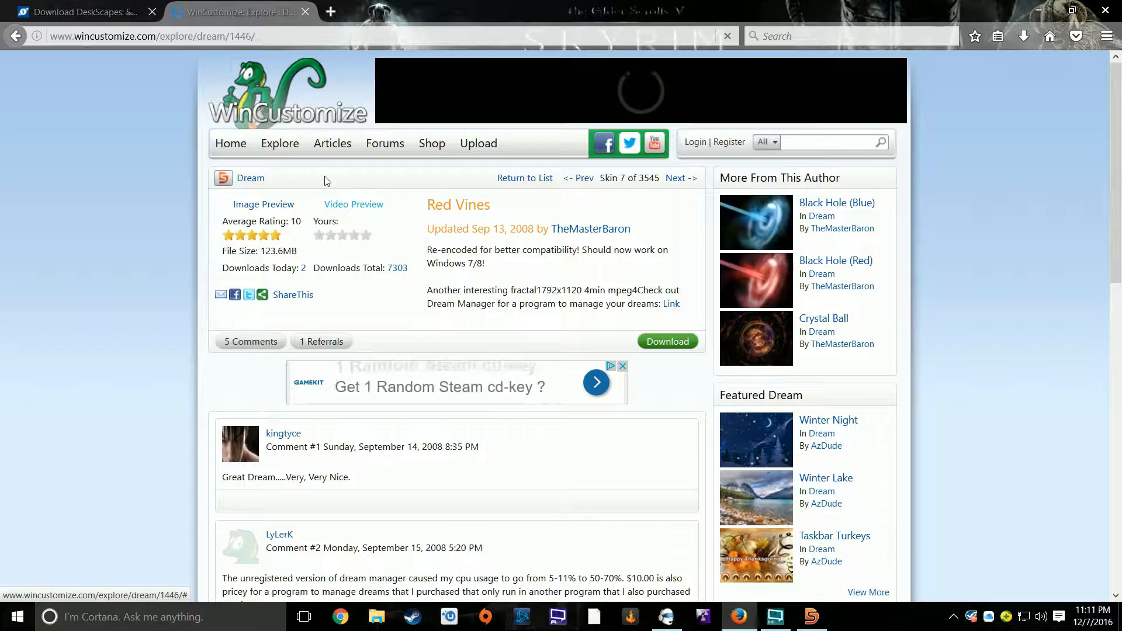
click(332, 143)
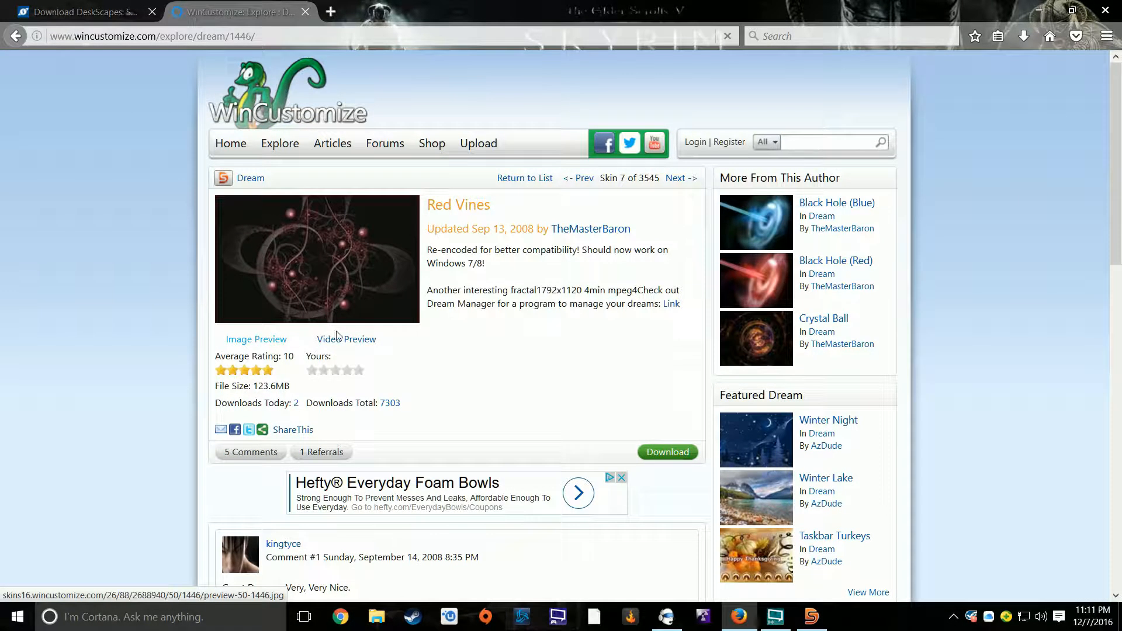
click(79, 11)
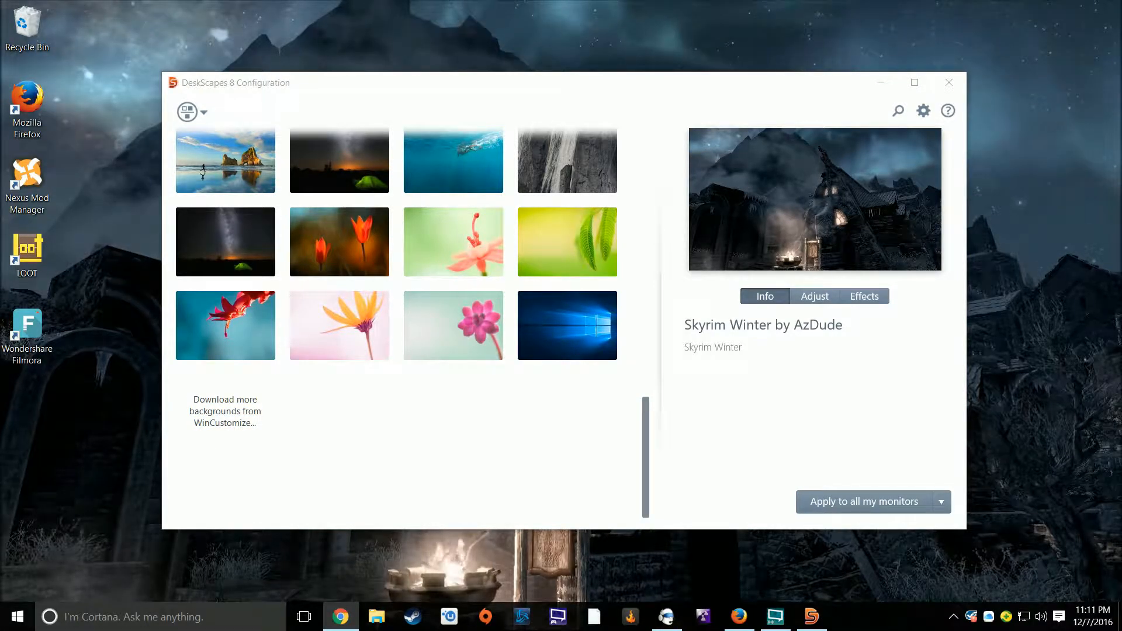
click(224, 411)
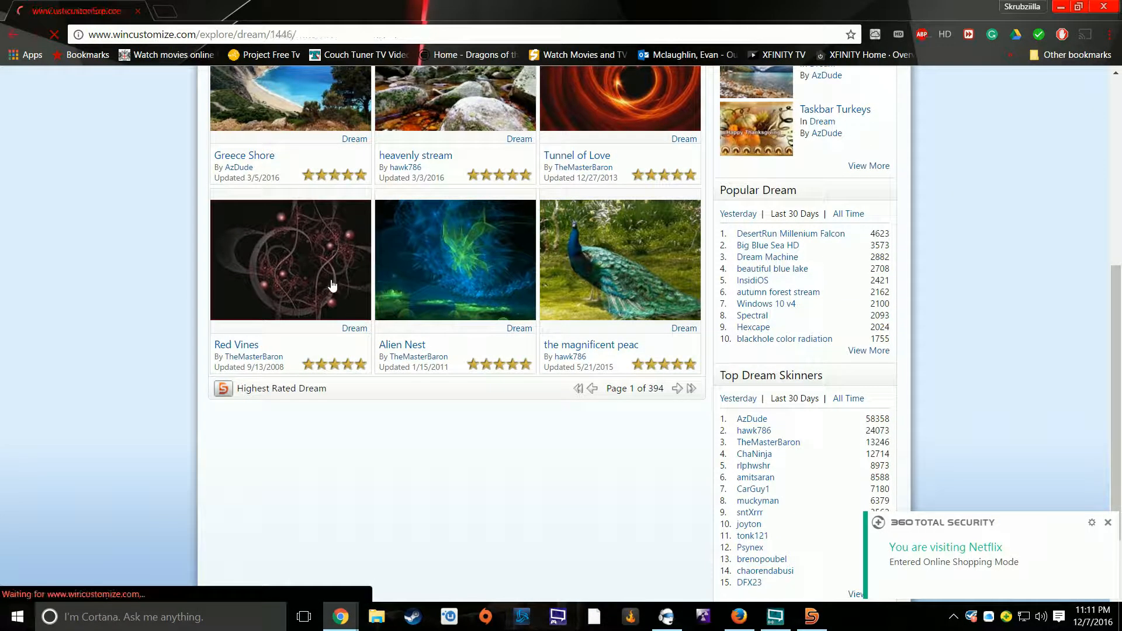
Browse pages 1 and 2 of the Highest Rated Dreams, then return to DeskScapes
click(290, 260)
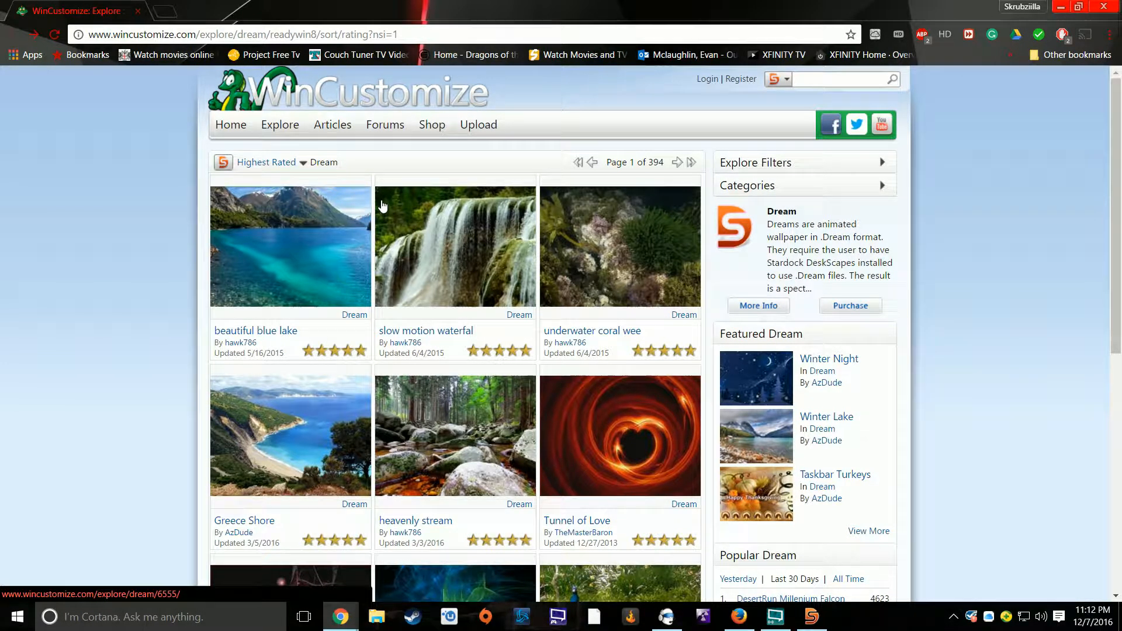
mouse_move(335, 328)
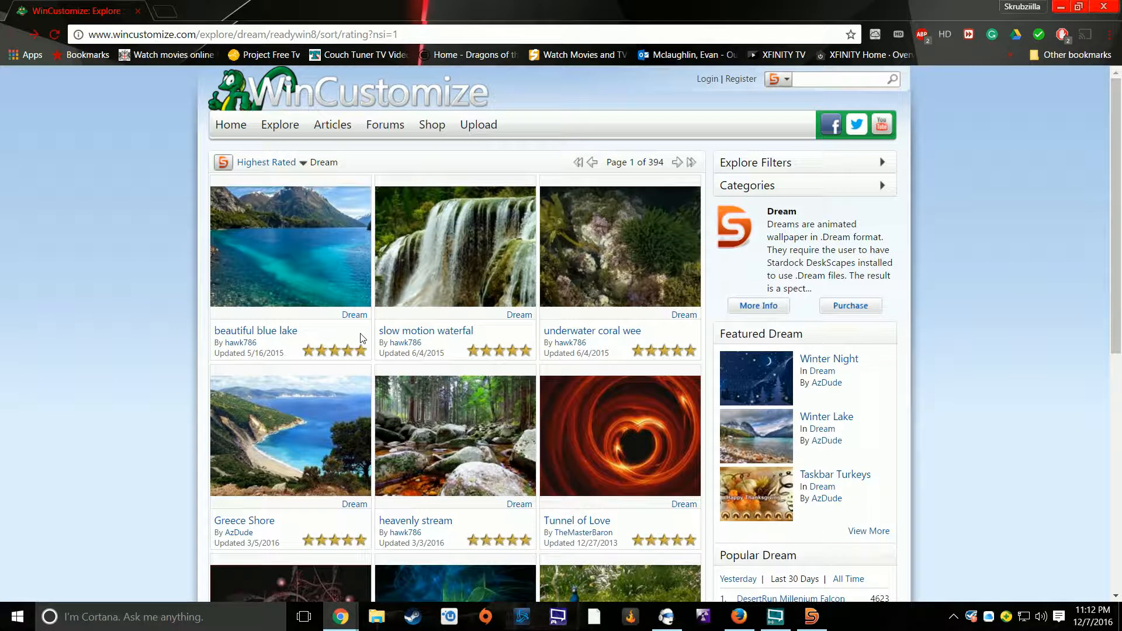
mouse_move(157, 361)
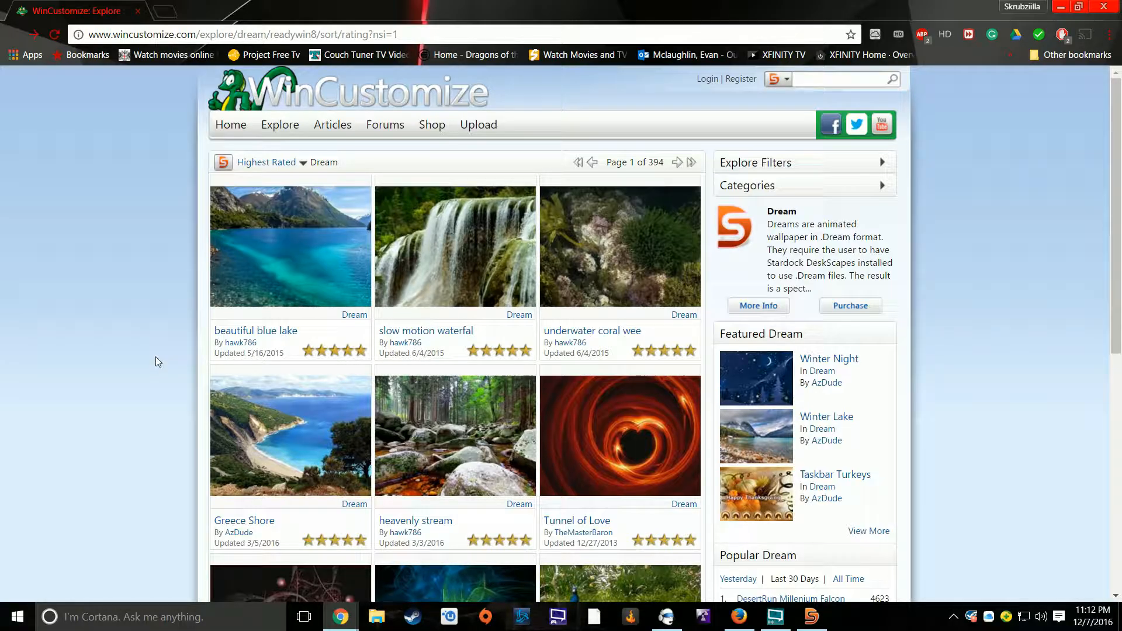
mouse_move(517, 254)
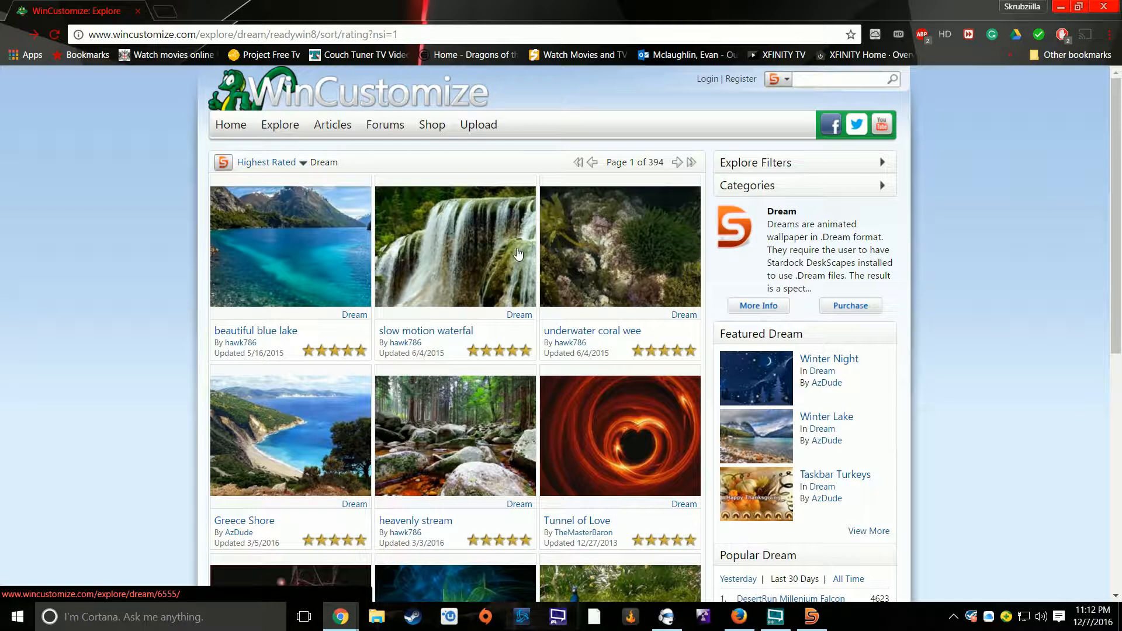
mouse_move(465, 268)
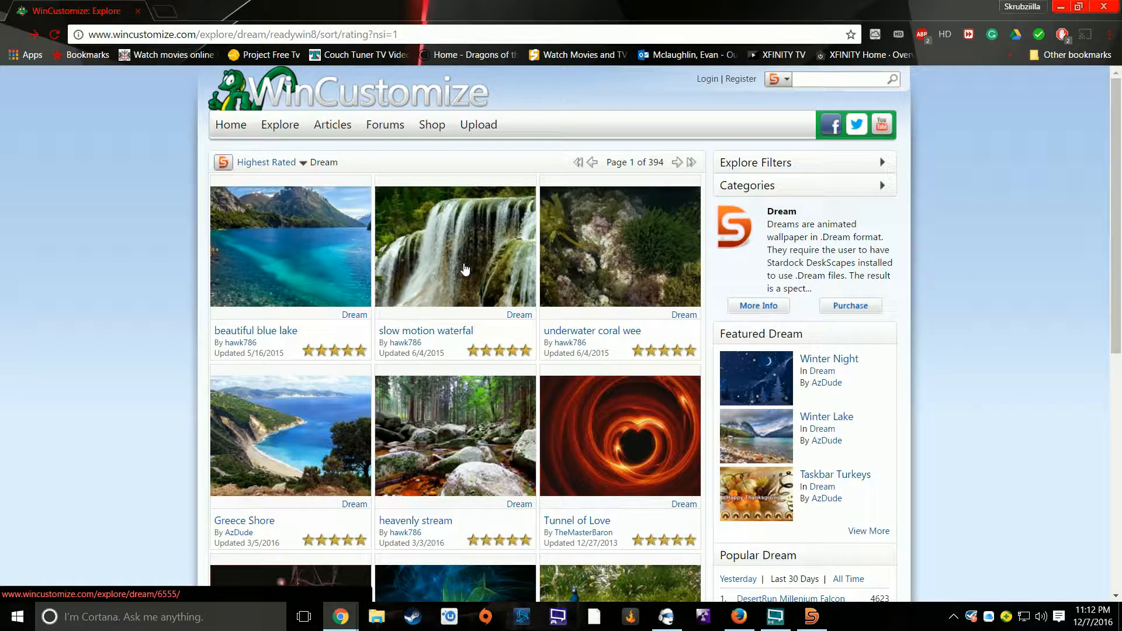
scroll(down, 3)
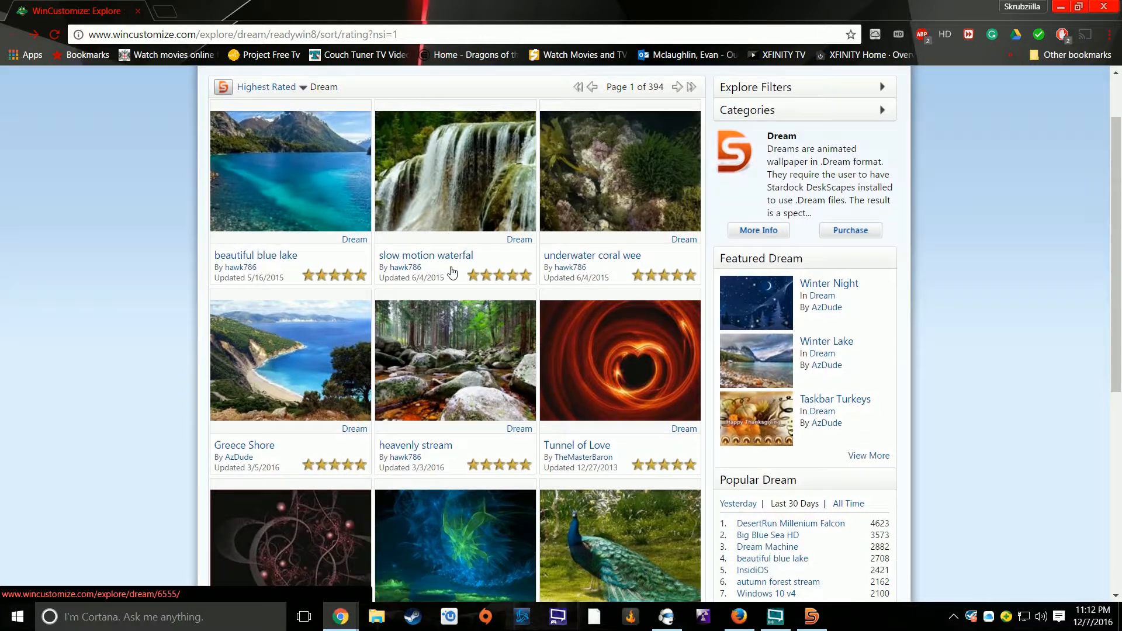
scroll(up, 3)
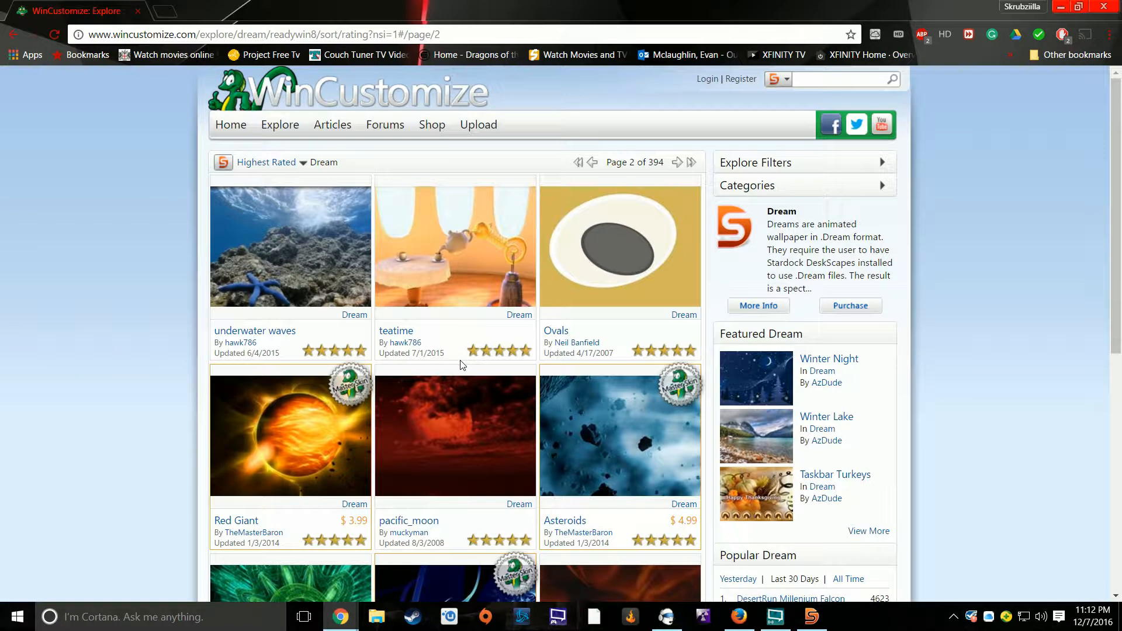
scroll(down, 3)
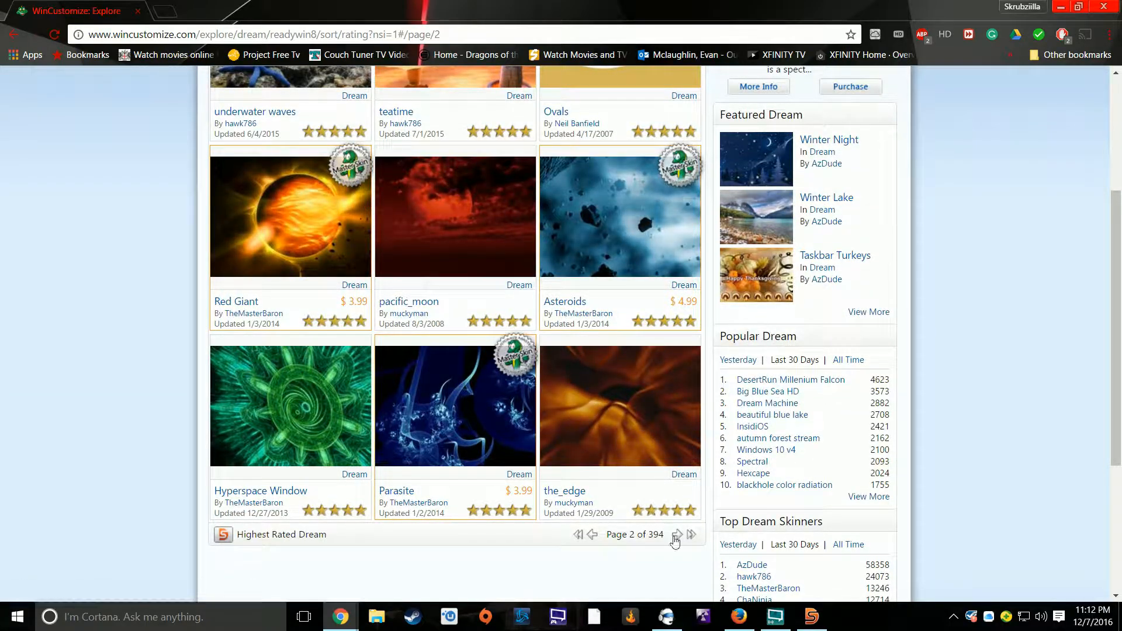
click(690, 534)
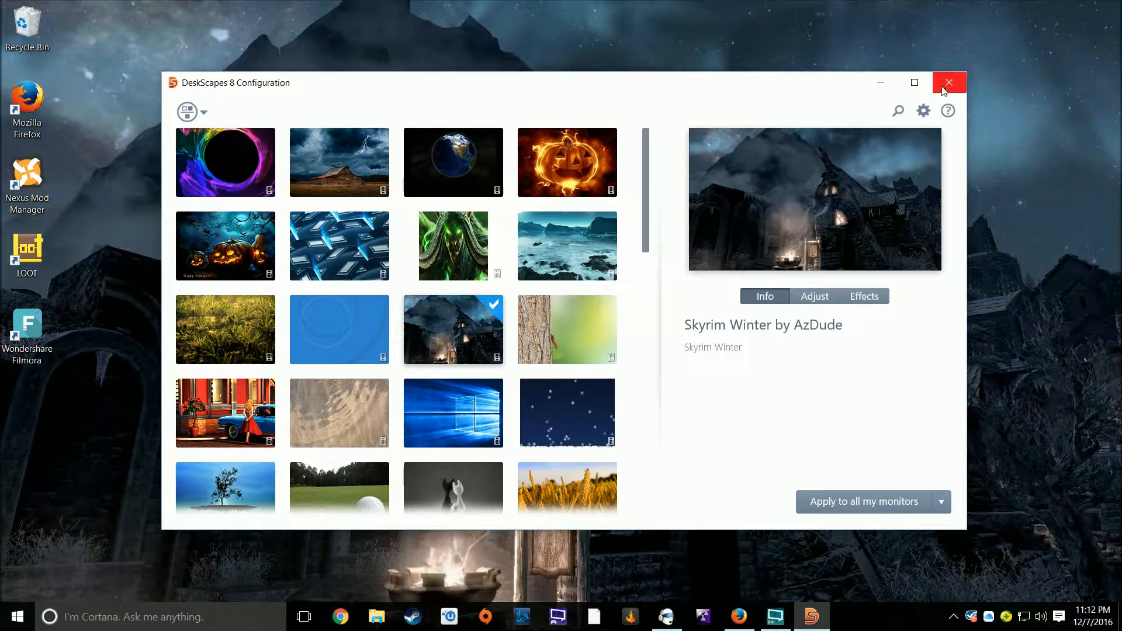
Close the DeskScapes 8 Configuration window and dismiss the desktop context menu
click(948, 83)
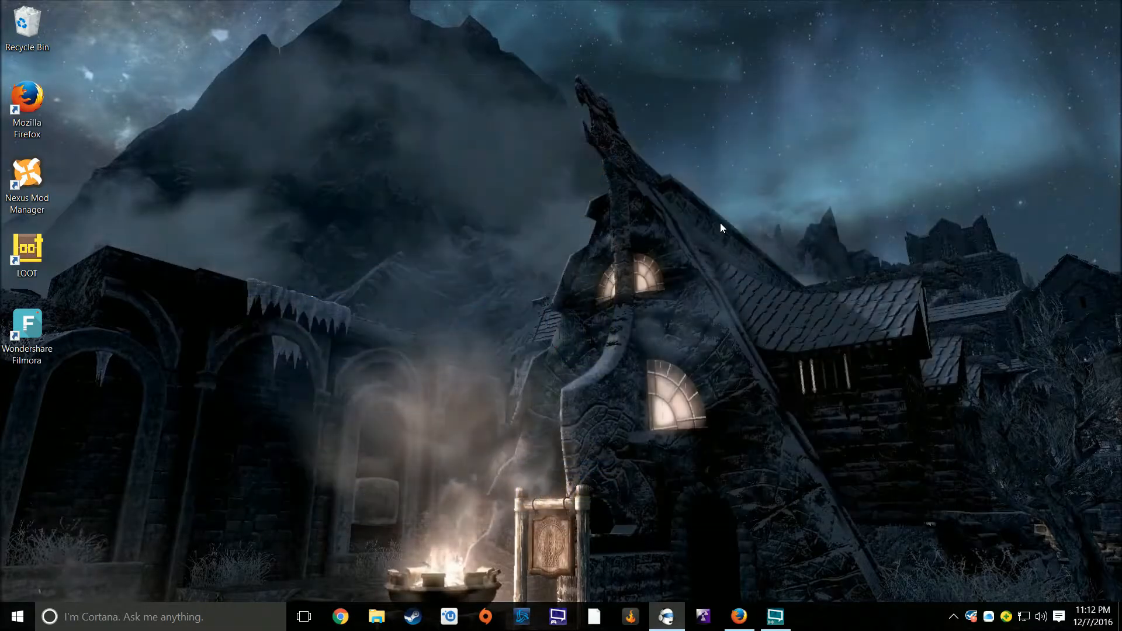
mouse_move(386, 210)
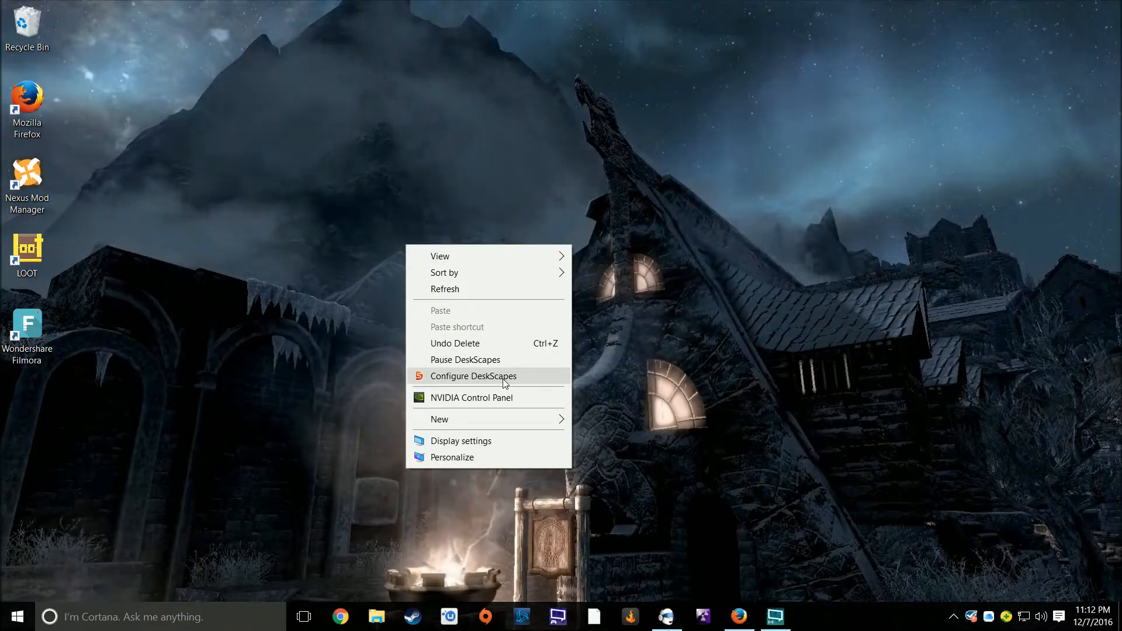
click(730, 302)
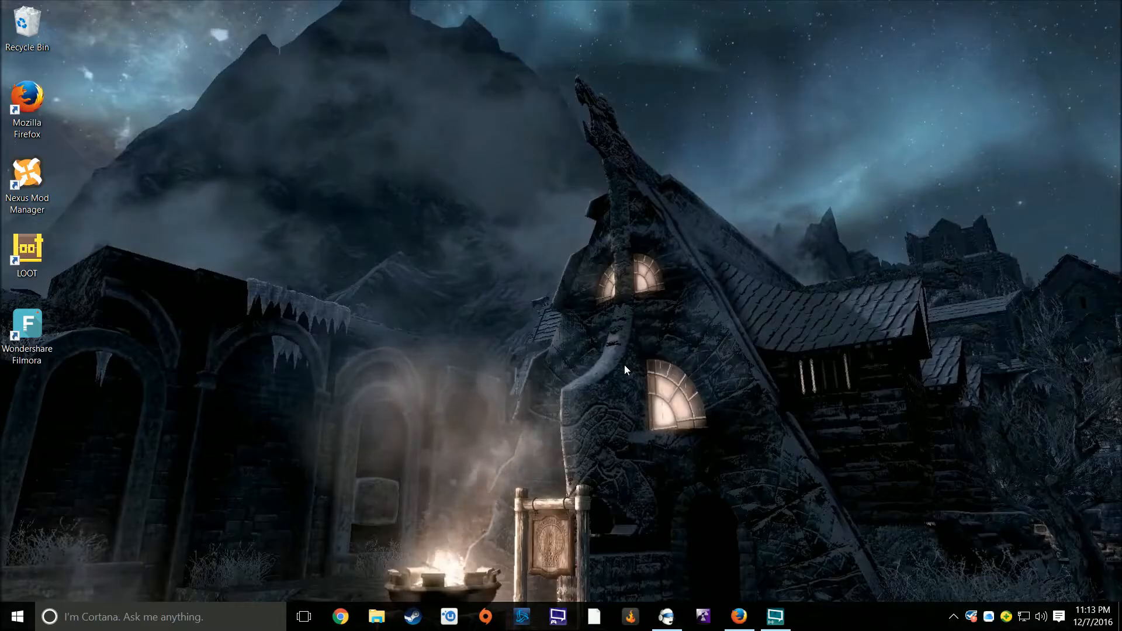
drag(625, 369, 751, 316)
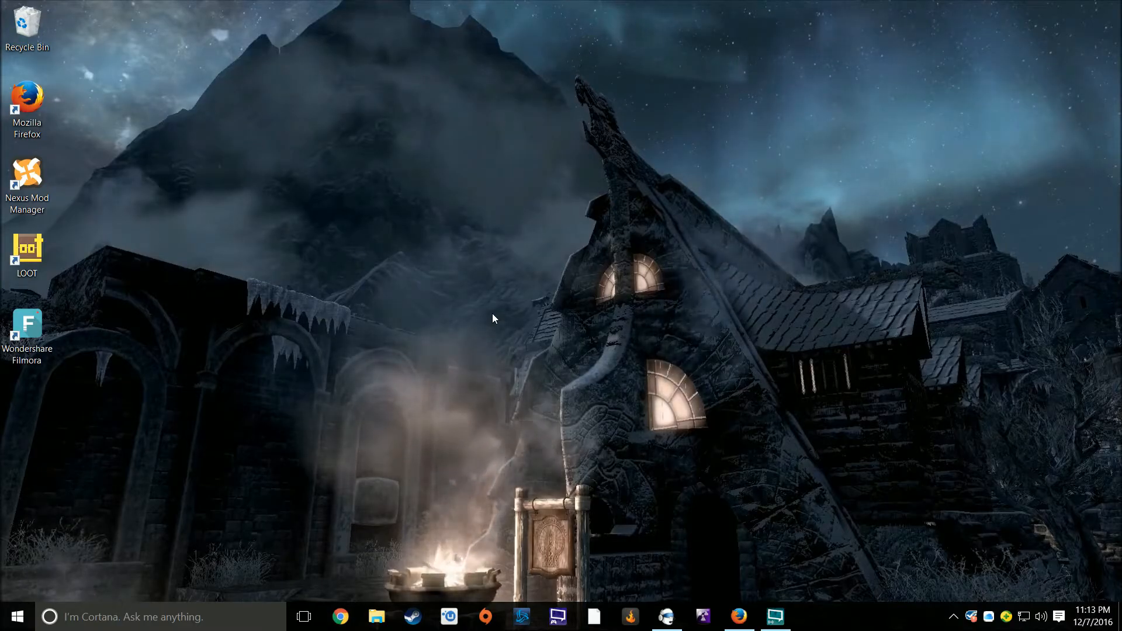
mouse_move(437, 246)
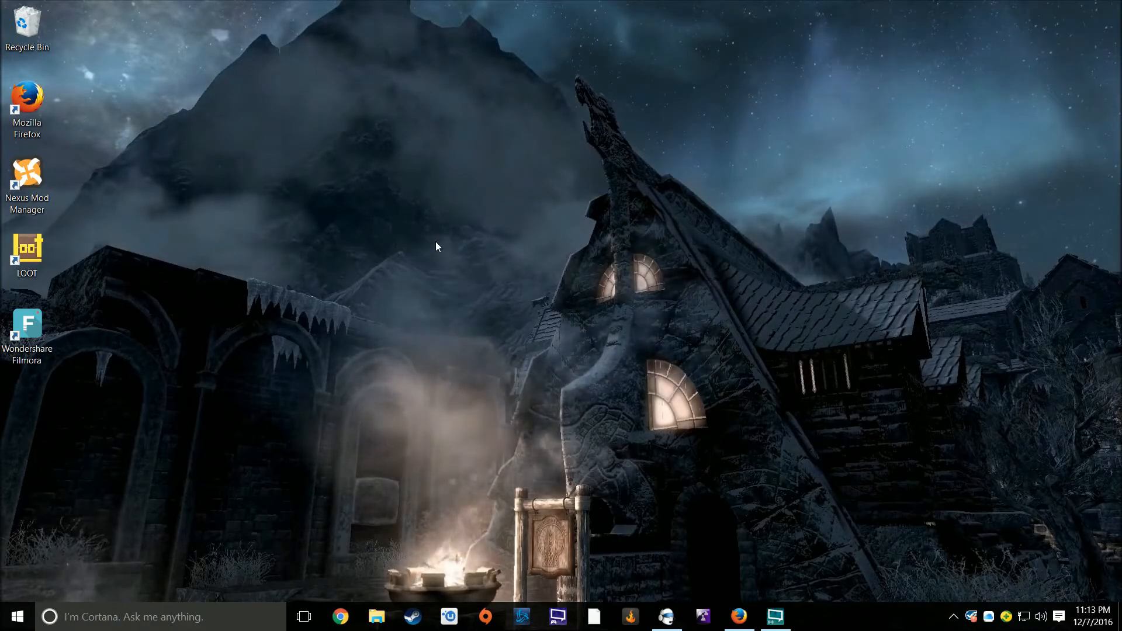